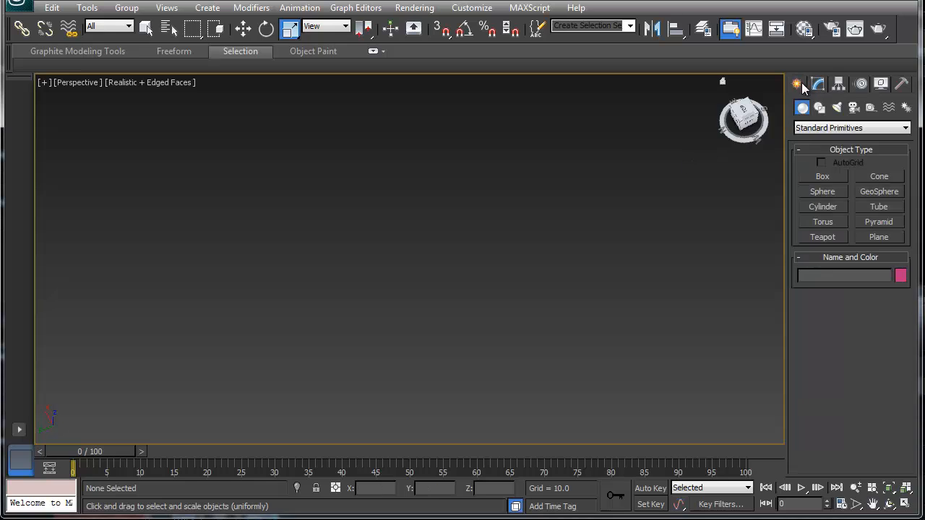
- Create a Box primitive about 36 by 37 by 16 units with a 3x3 top grid
left_click(822, 177)
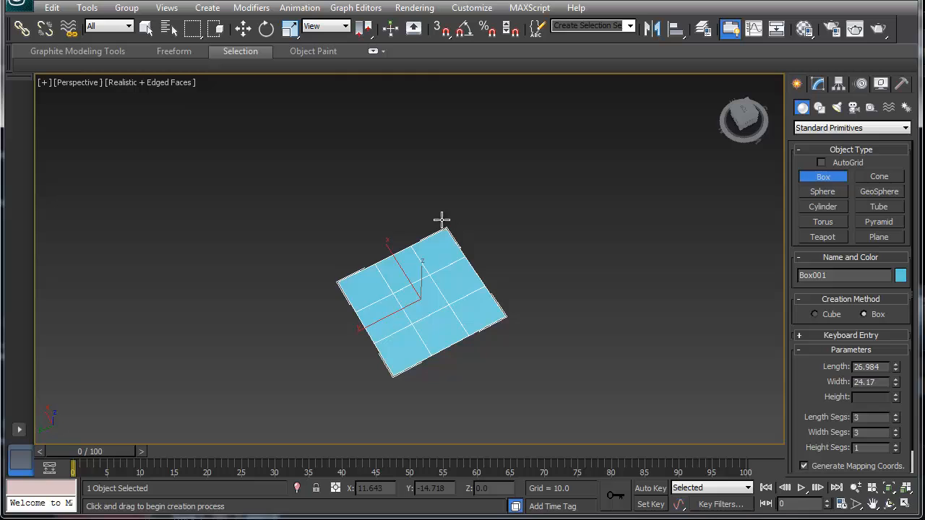
left_click_drag(440, 220, 439, 128)
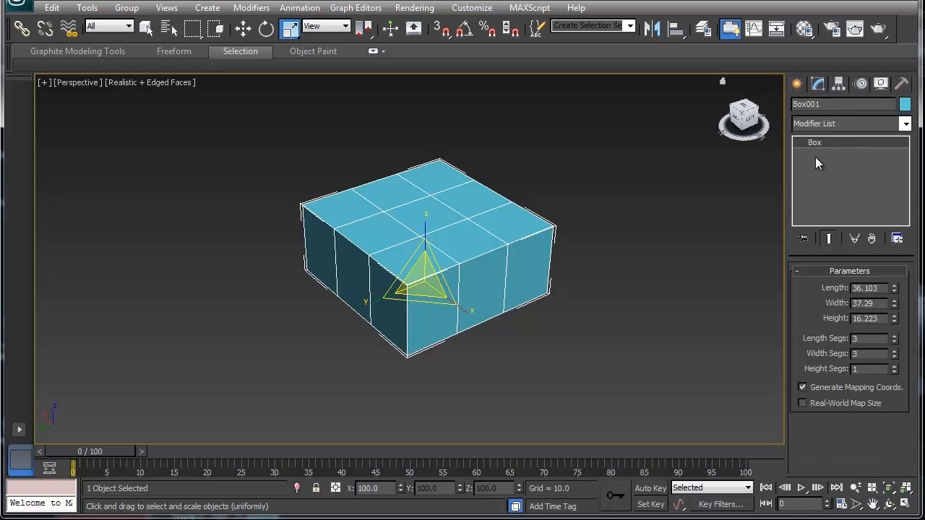
- Convert the box to an Editable Poly from the modifier stack
right_click(818, 165)
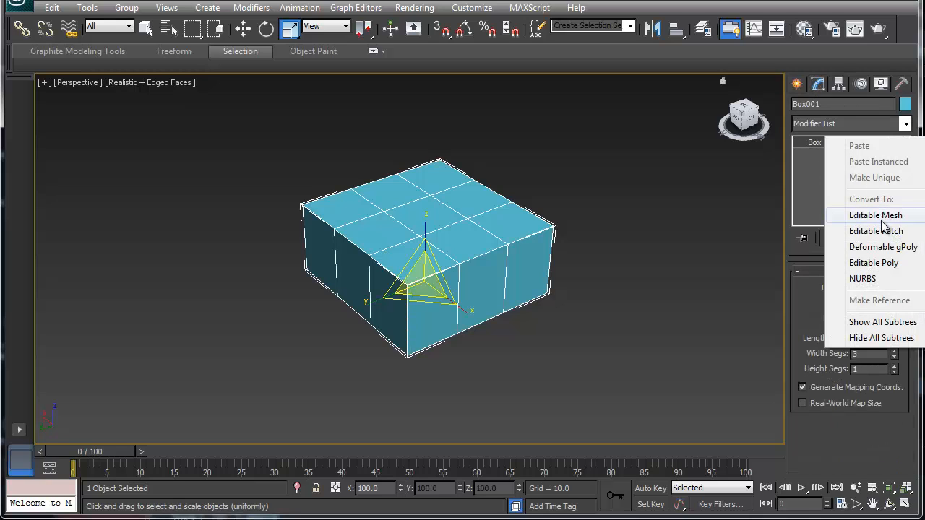
mouse_move(882, 233)
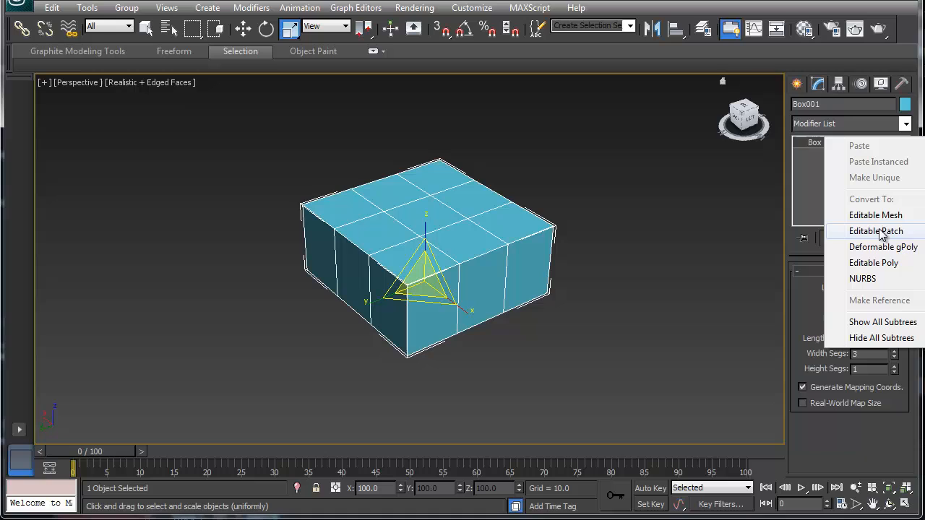
left_click(873, 263)
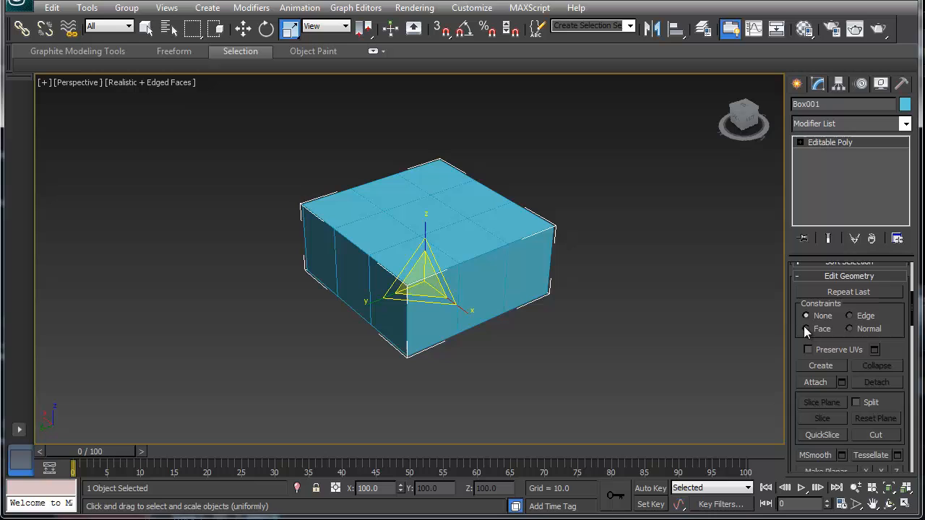
- At Vertex level, move an inner top vertex so the grid edges start converging
scroll("down", 3)
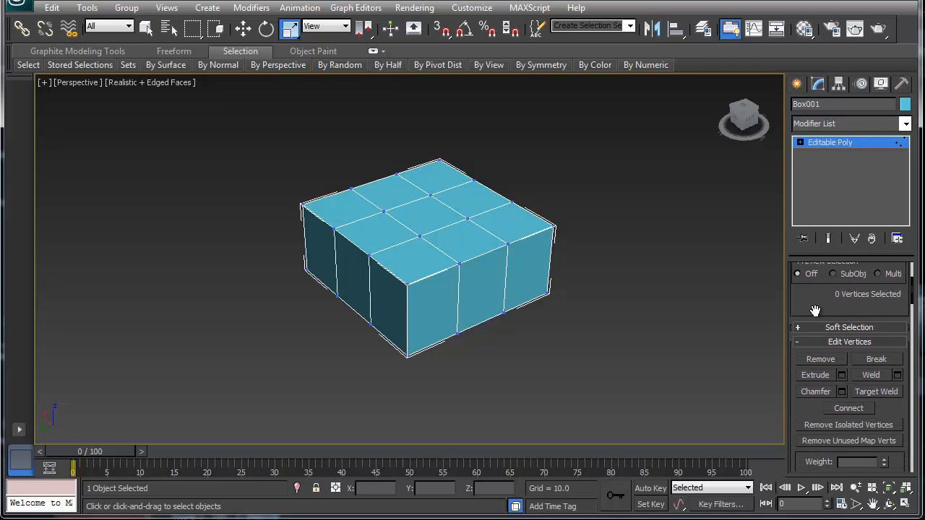
mouse_move(824, 399)
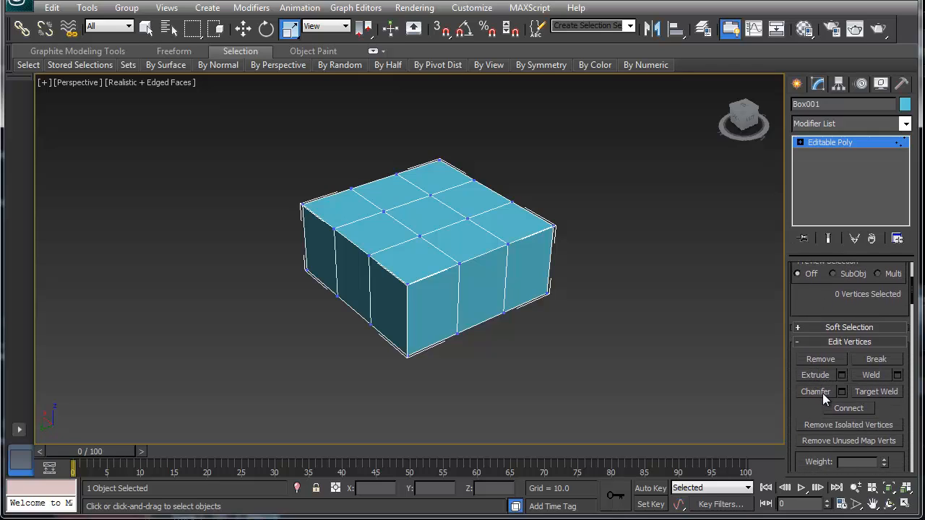
mouse_move(838, 379)
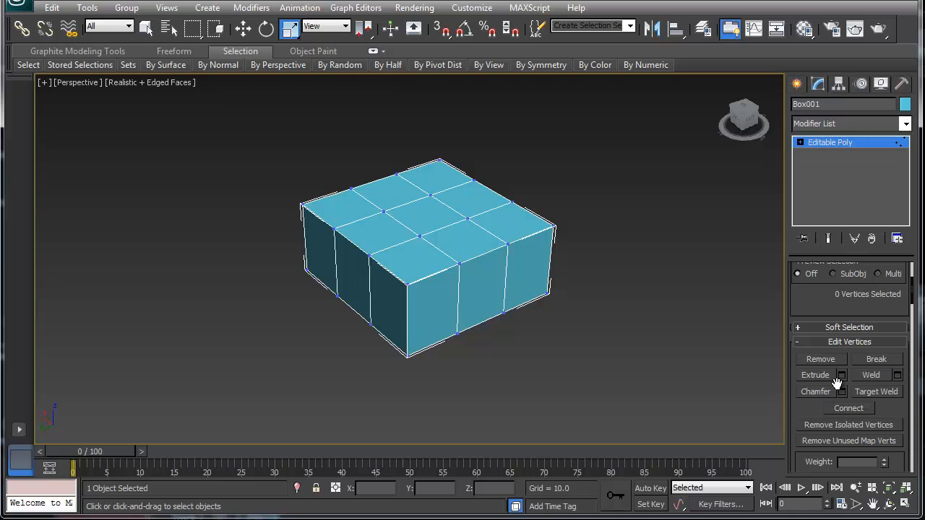
mouse_move(841, 376)
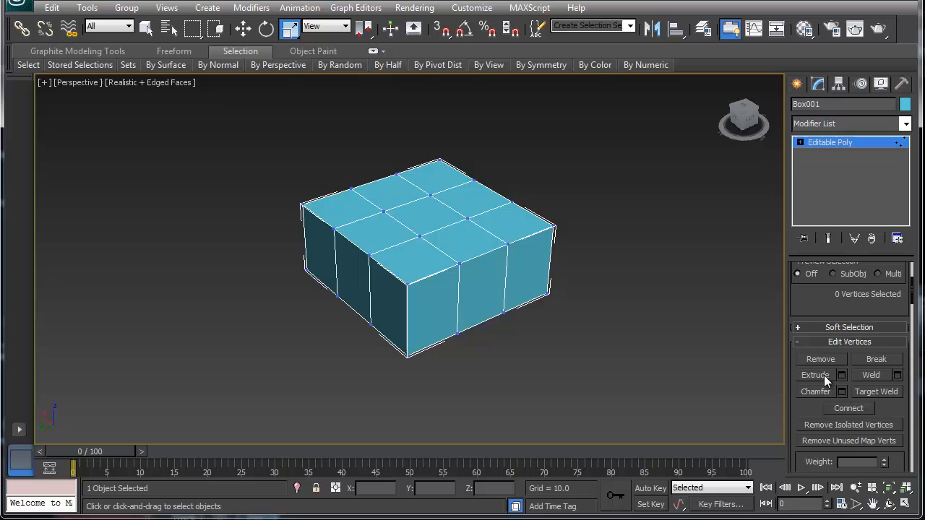
mouse_move(805, 409)
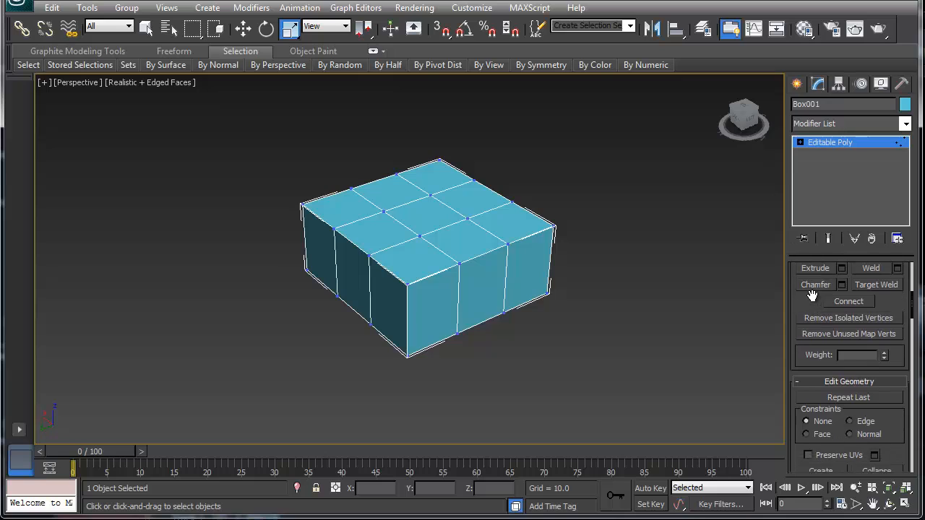
scroll("down", 3)
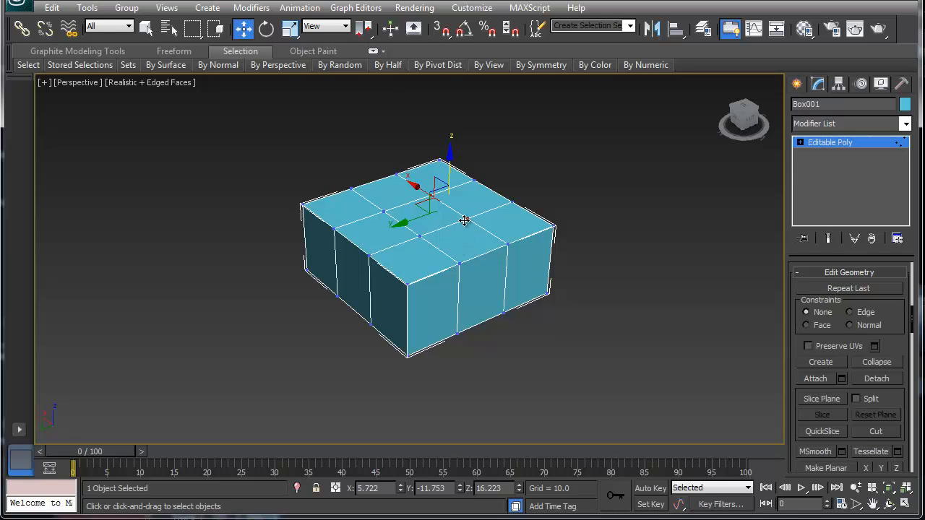
mouse_move(465, 222)
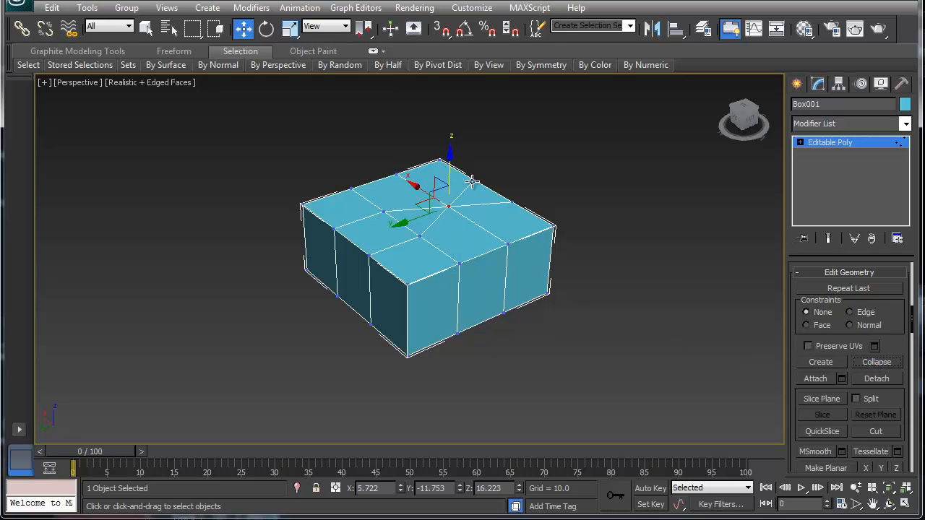
mouse_move(500, 222)
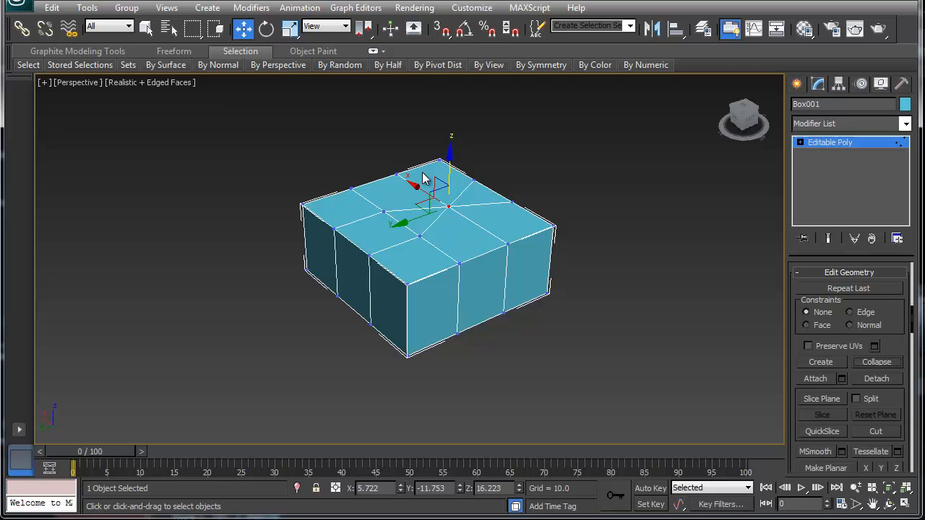
mouse_move(410, 185)
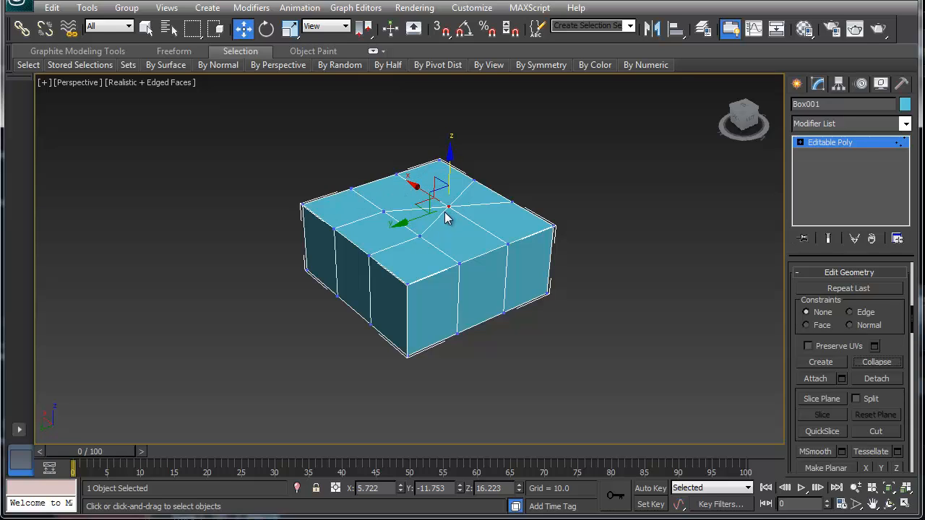
left_click_drag(448, 209, 421, 238)
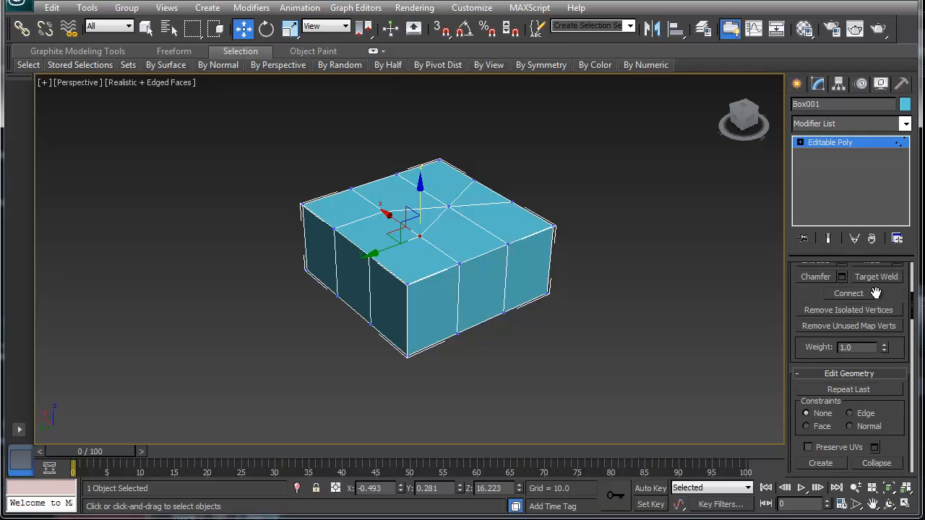
- Target Weld the remaining top vertices onto one vertex near the back corner
left_click(876, 277)
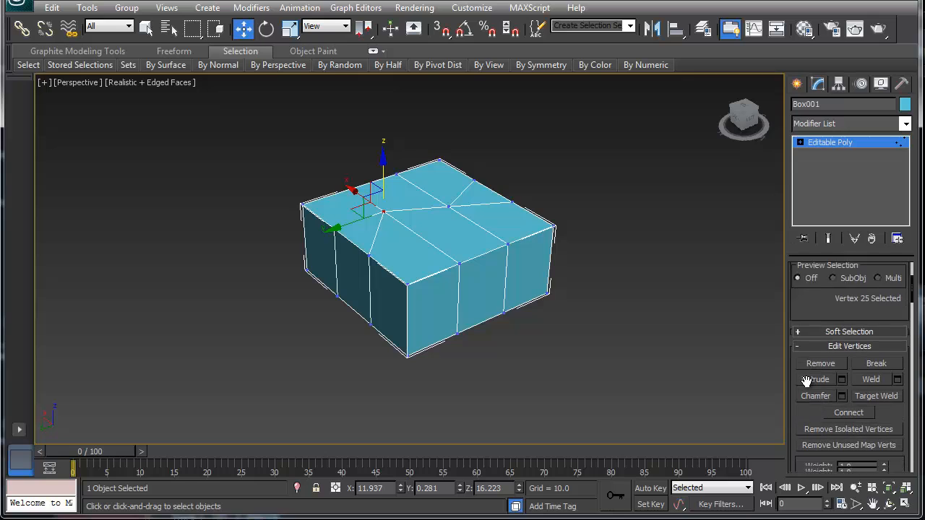
- At Vertex level, activate QuickSlice to cut straight edges across the box
left_click(800, 142)
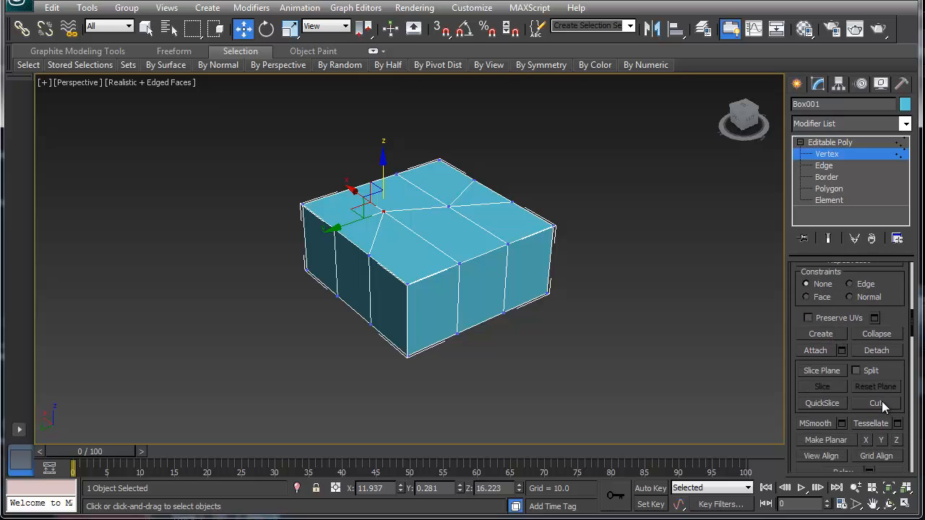
mouse_move(369, 314)
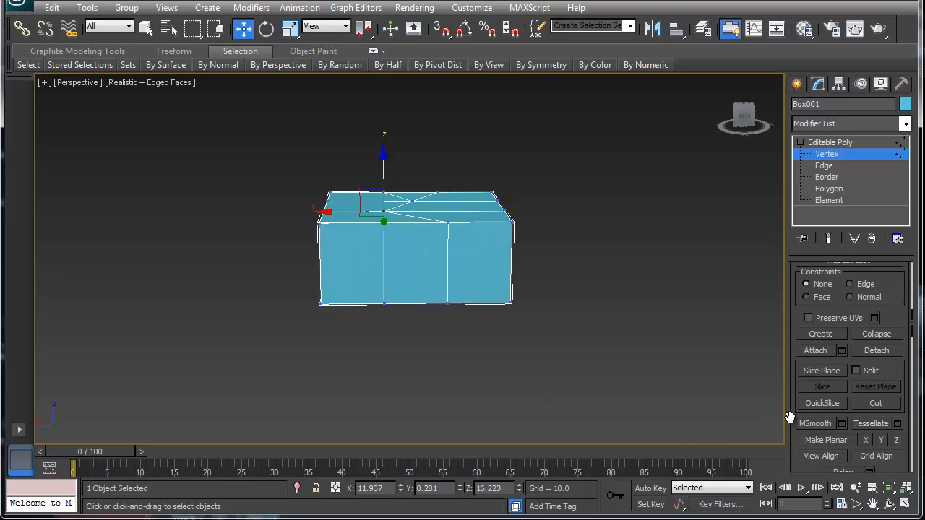
left_click(821, 403)
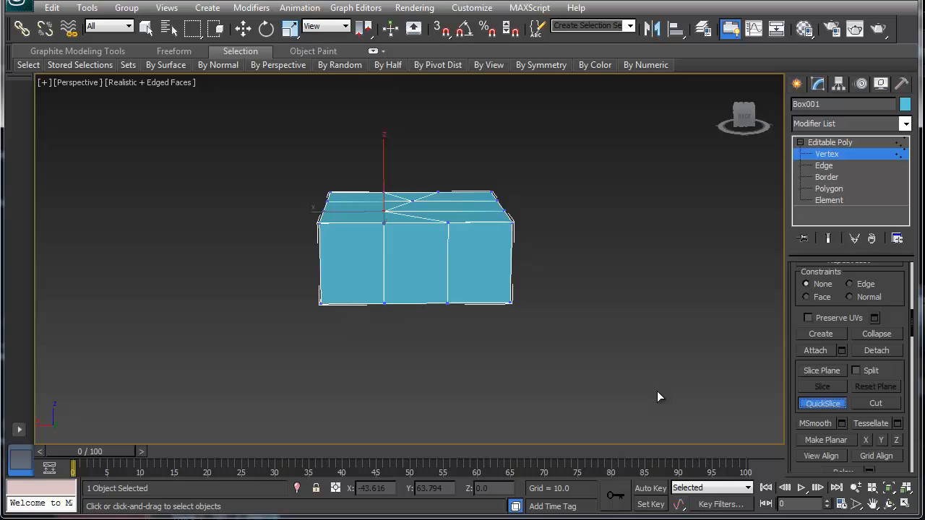
mouse_move(483, 330)
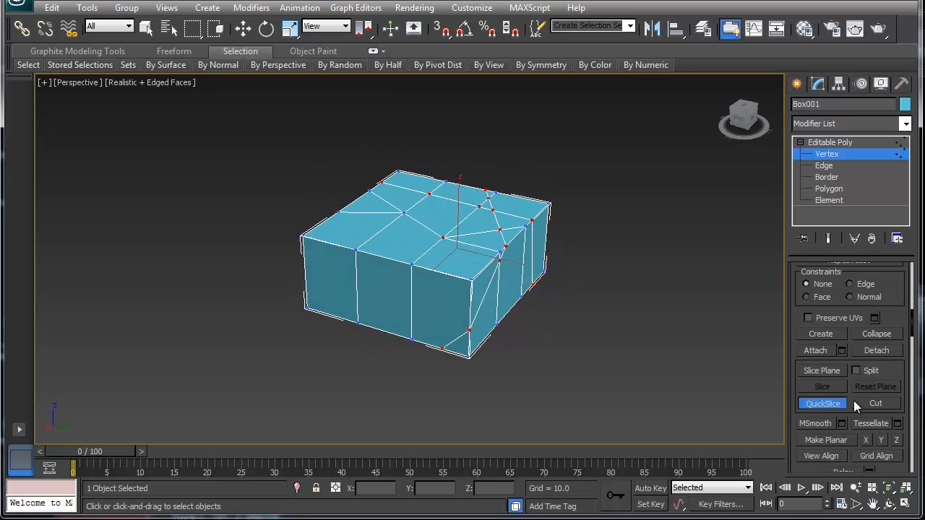
- Use Cut to carve freehand edges across the box's top face, then finish the cut
left_click(875, 403)
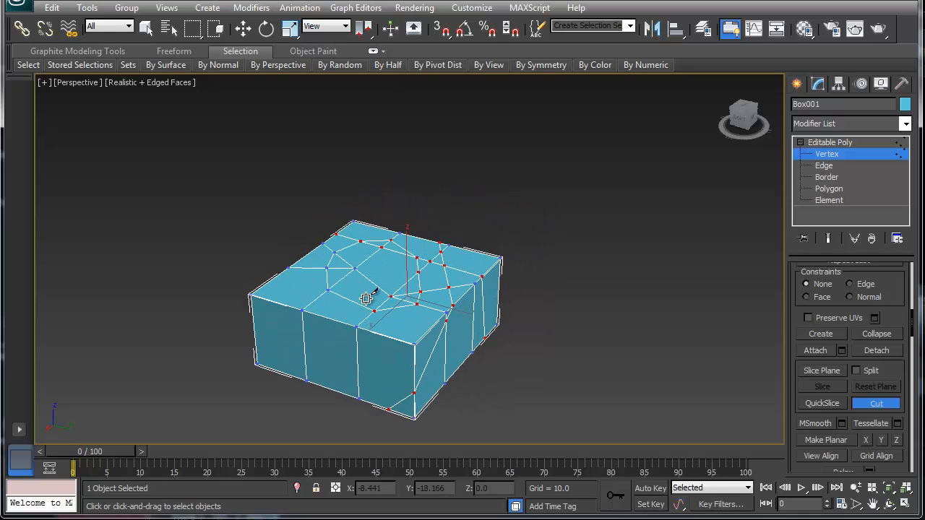
left_click(243, 29)
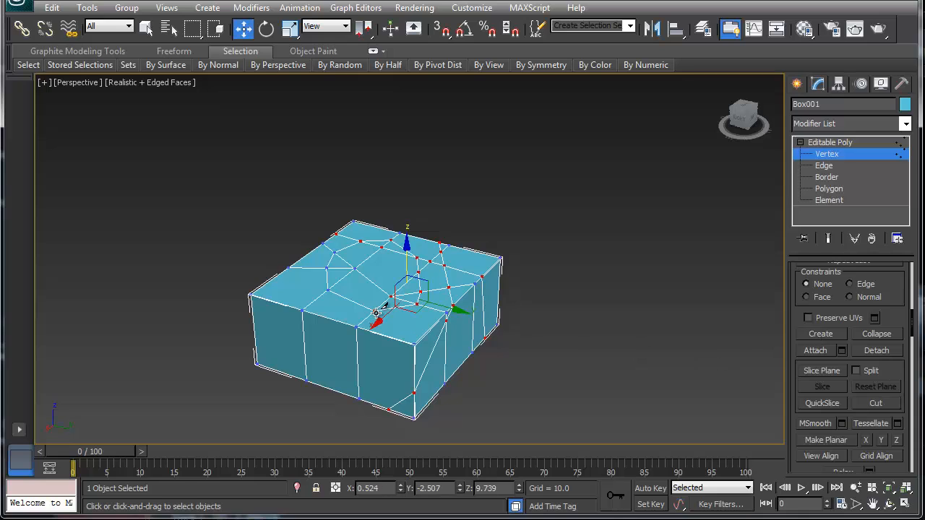
right_click(376, 315)
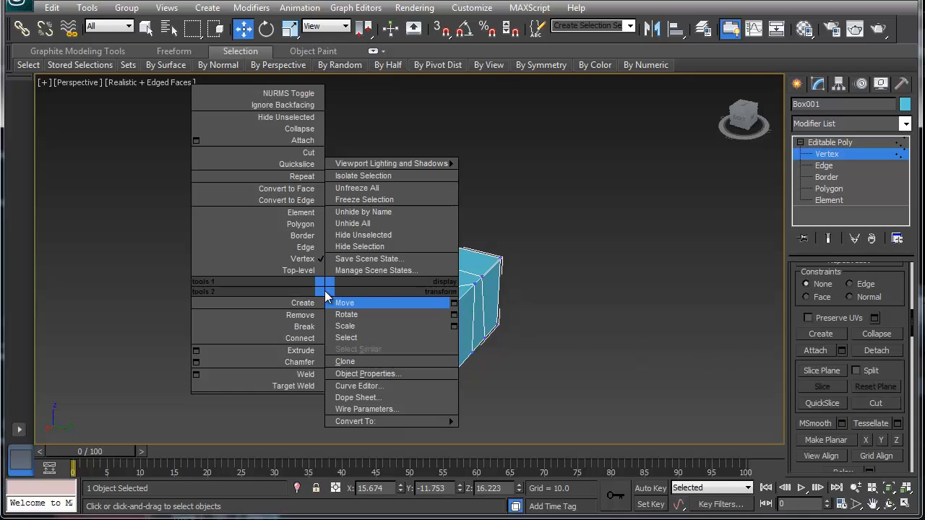
mouse_move(289, 338)
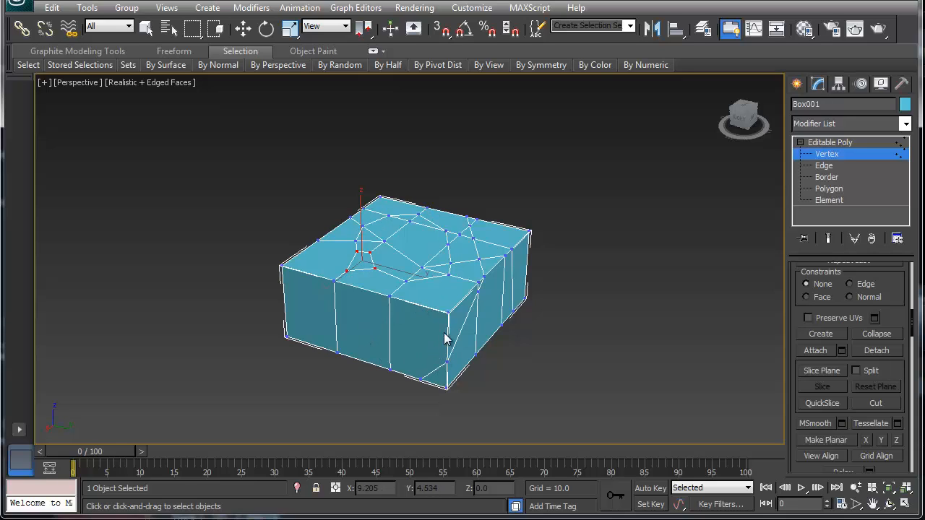
mouse_move(430, 372)
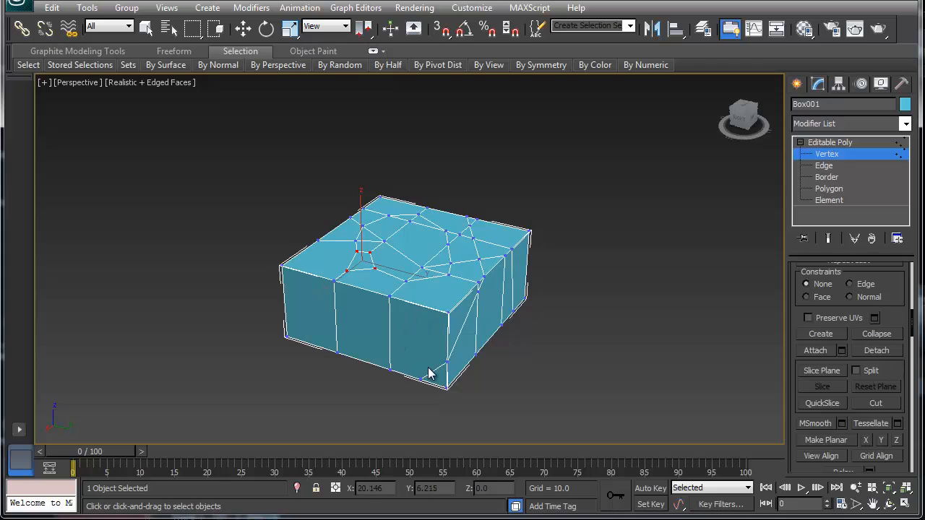
mouse_move(443, 370)
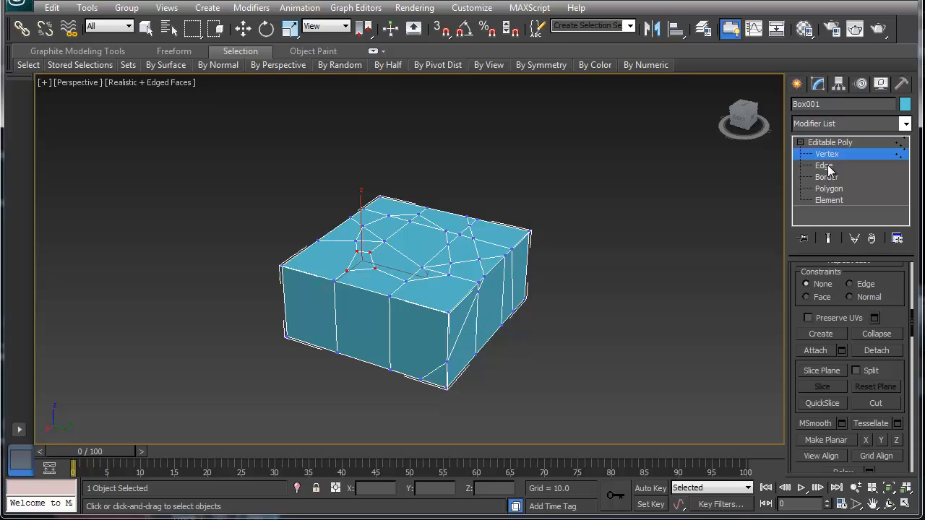
left_click(830, 188)
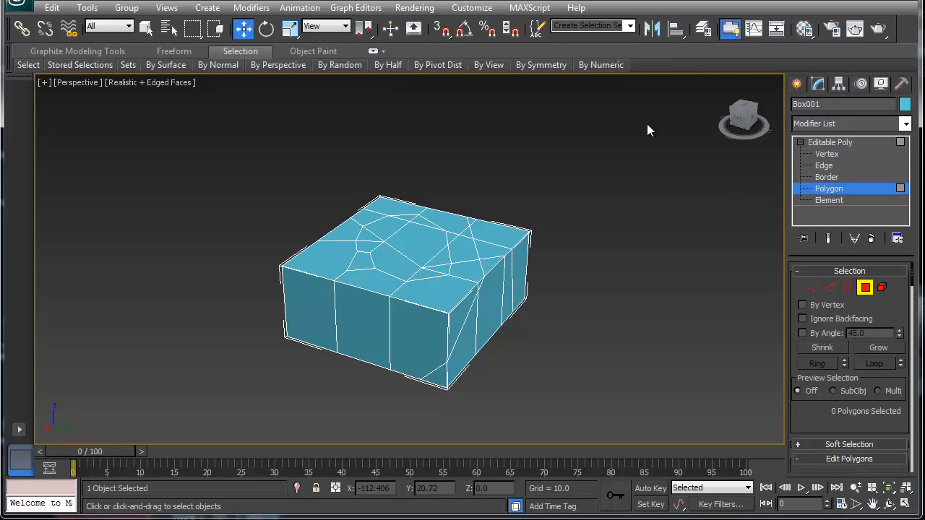
left_click(601, 64)
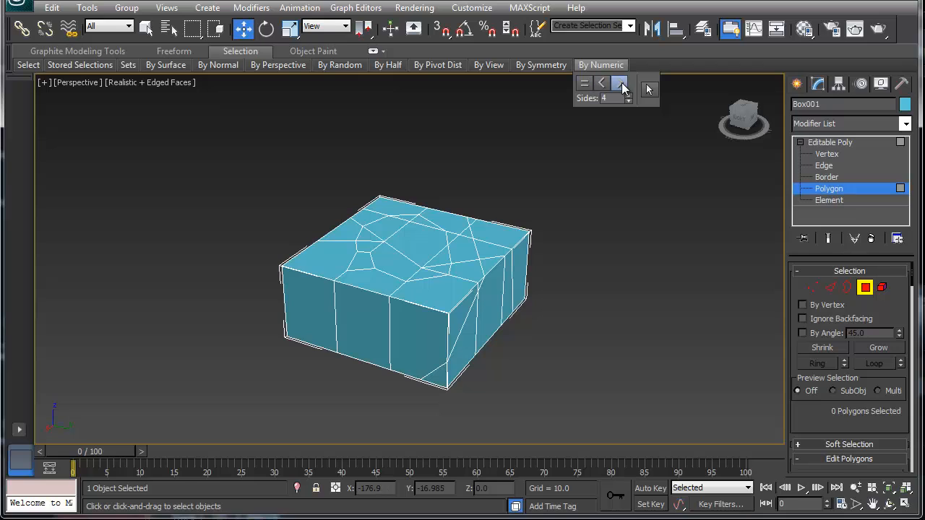
left_click(618, 82)
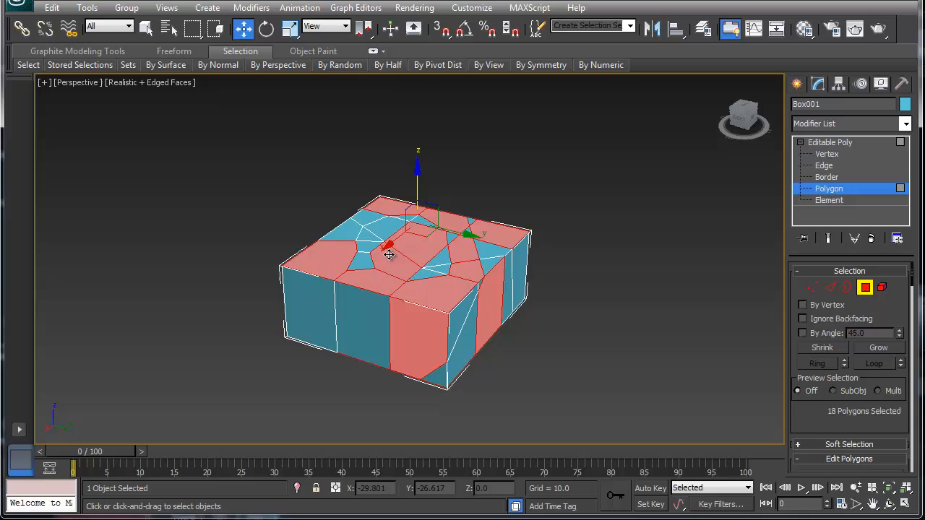
left_click_drag(391, 253, 427, 254)
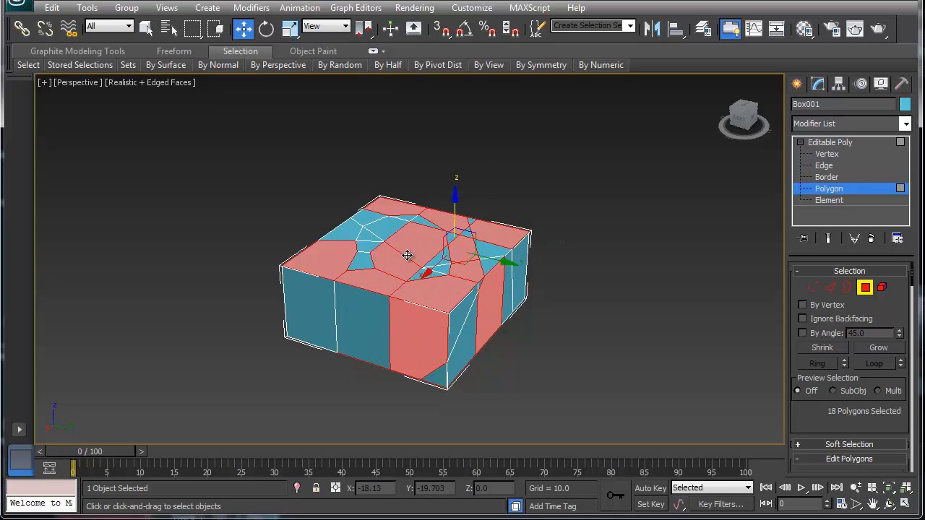
left_click(829, 188)
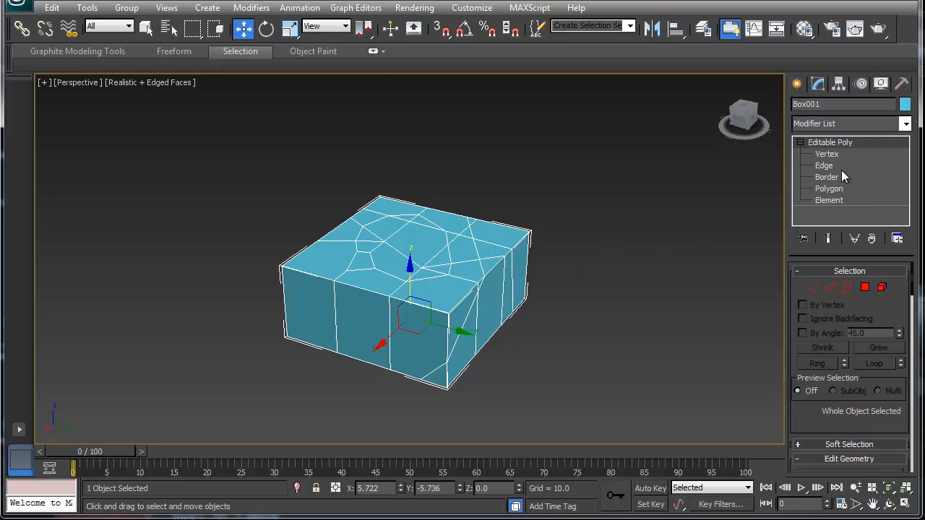
- At Edge level, chamfer the selected top edges into sloping corner faces
left_click(823, 165)
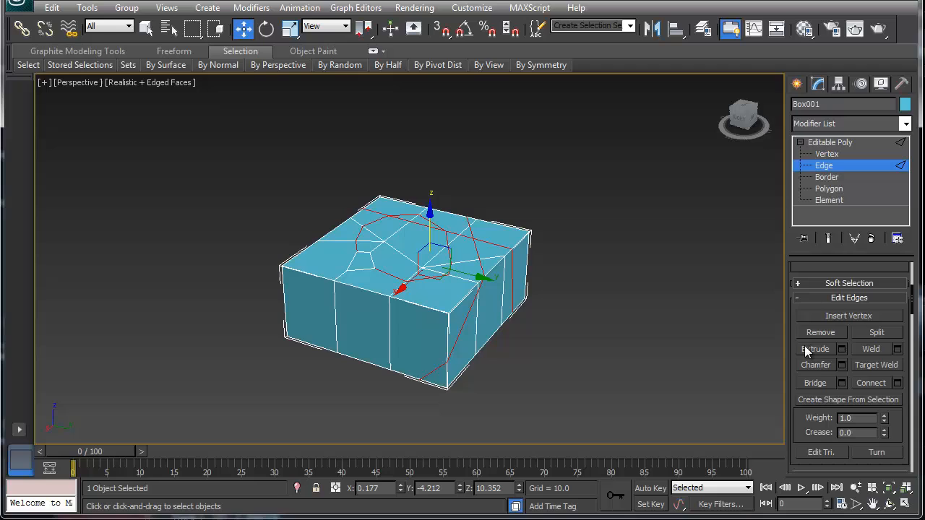
left_click(815, 348)
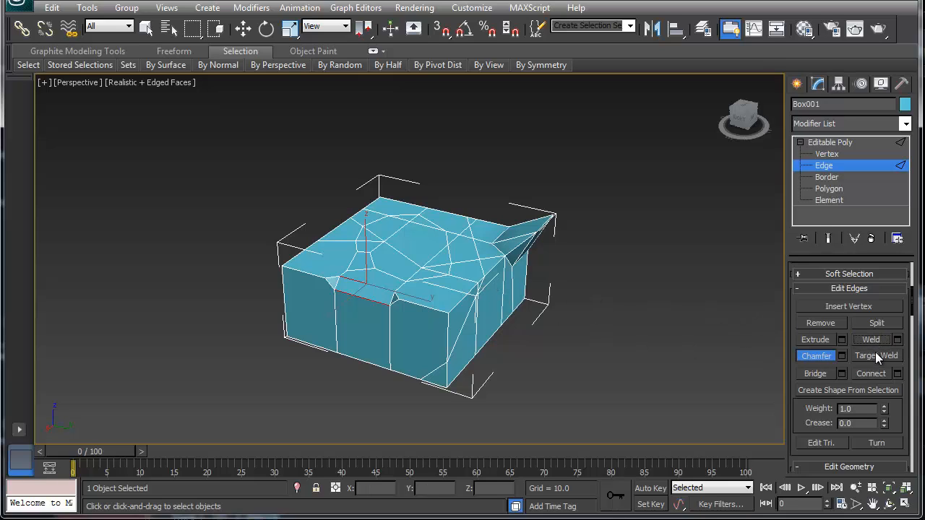
- Target Weld a stray chamfer edge onto its neighbouring edge and end welding
left_click(875, 356)
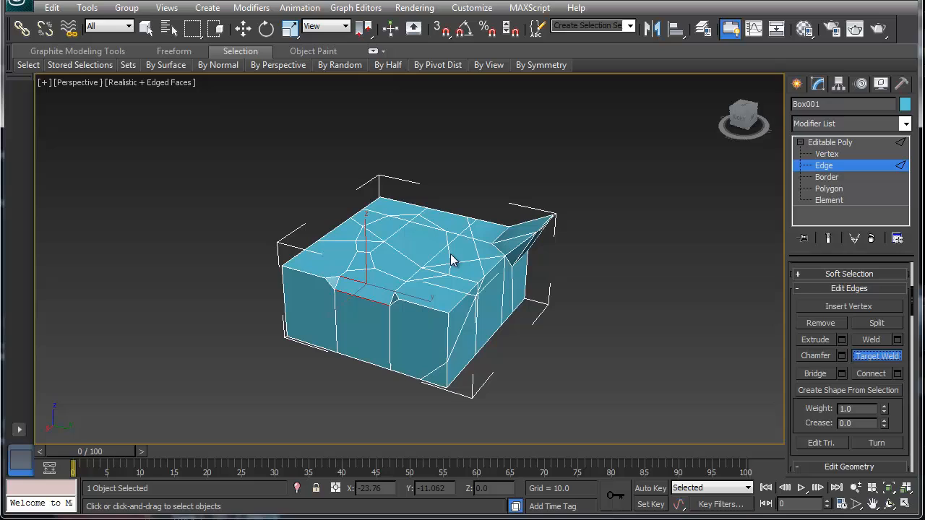
mouse_move(428, 314)
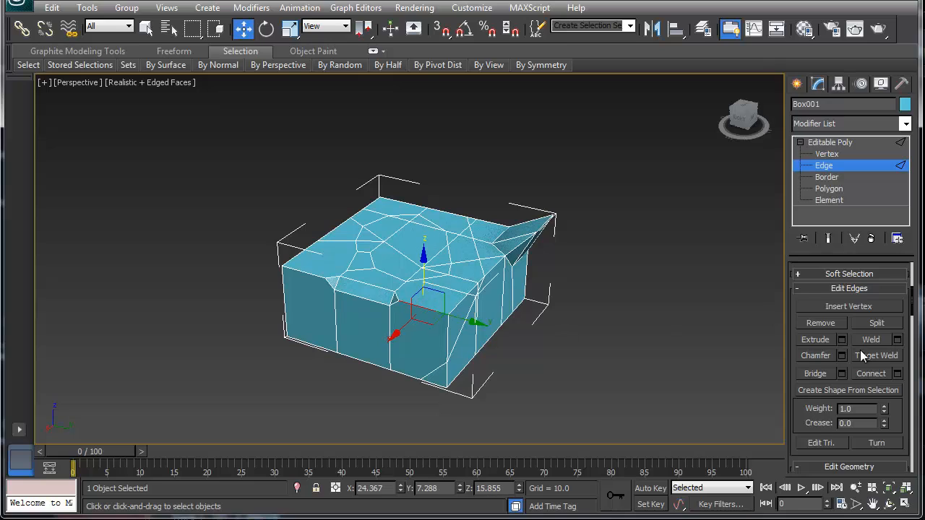
left_click(875, 355)
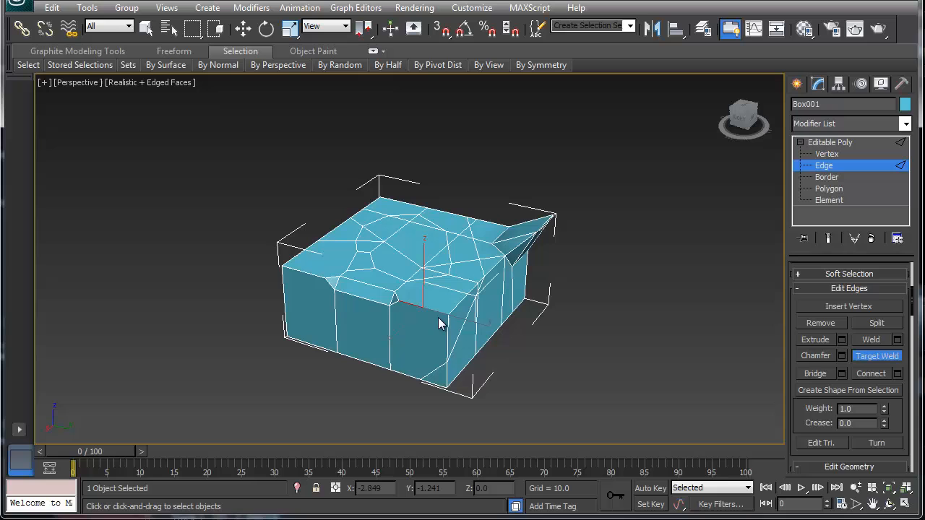
left_click_drag(441, 324, 404, 375)
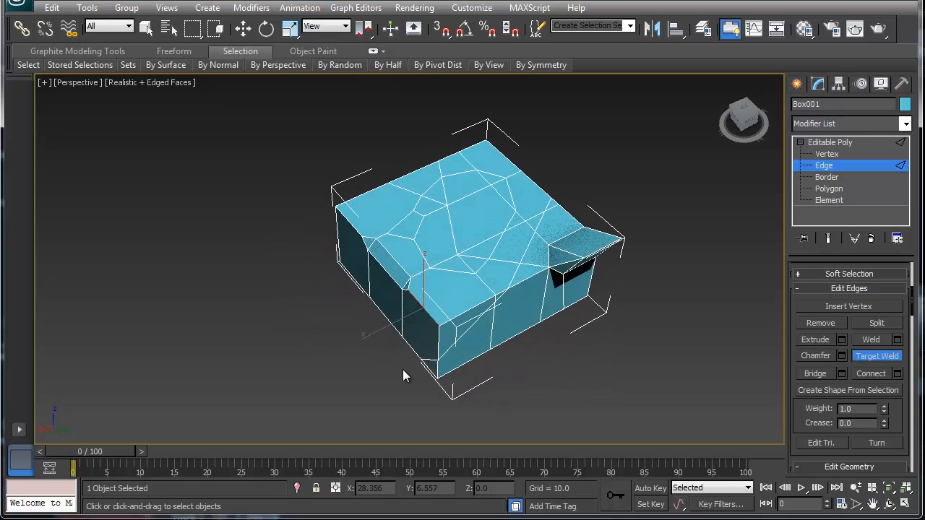
left_click(243, 29)
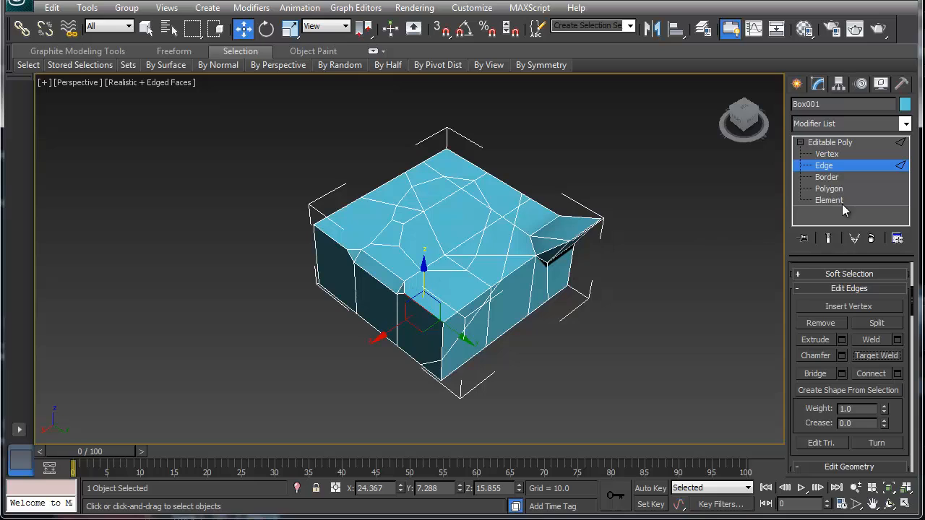
mouse_move(826, 179)
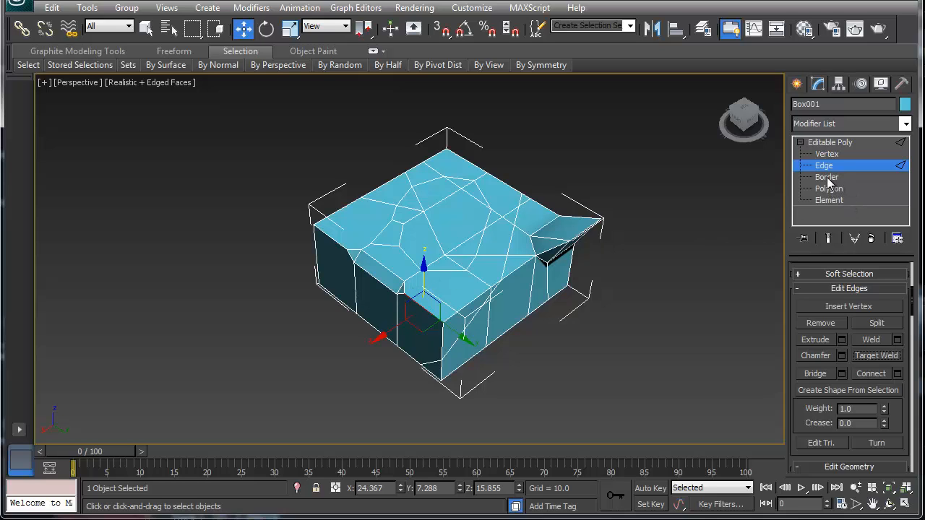
- At Polygon level, extrude one top face into a column and bevel its cap into a recess
left_click(830, 188)
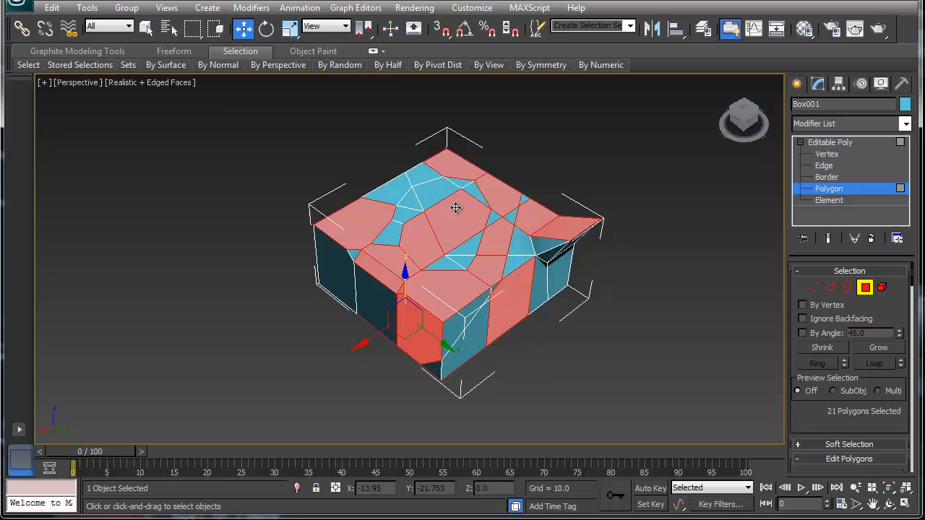
left_click(451, 224)
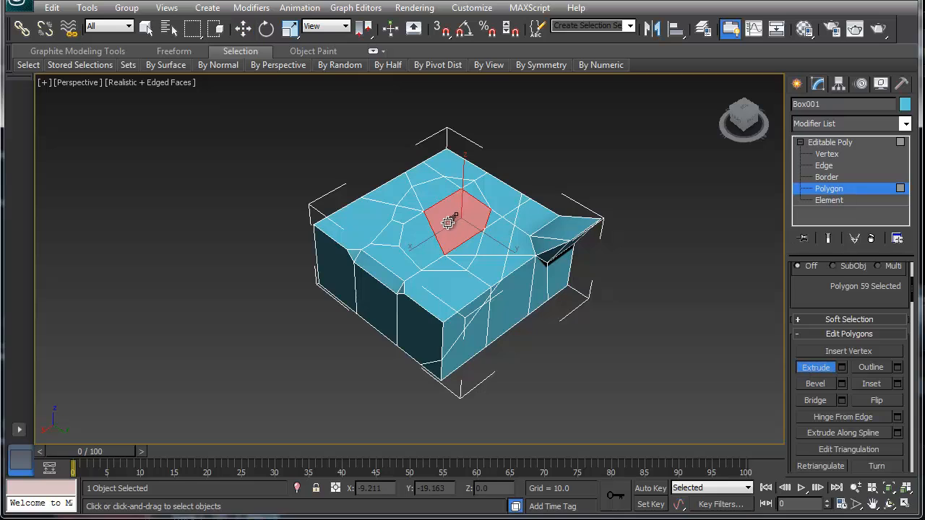
left_click_drag(448, 222, 450, 190)
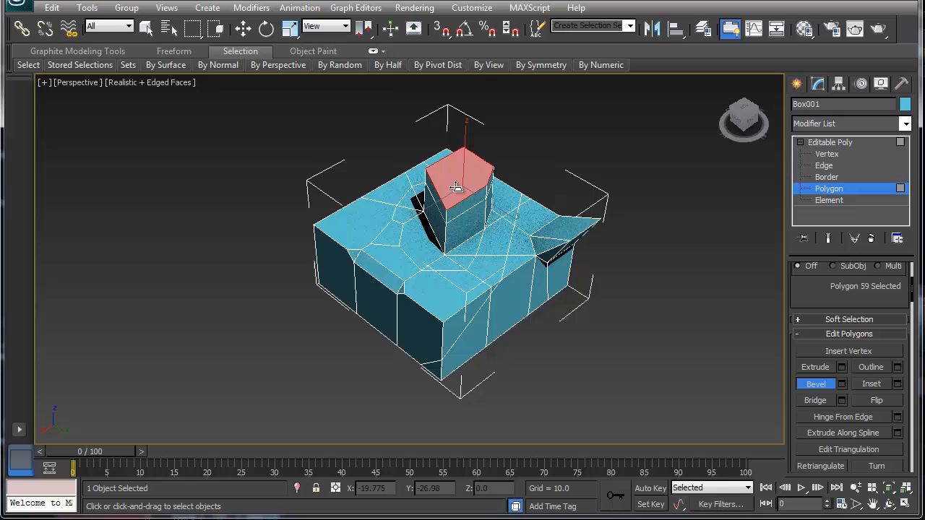
left_click_drag(455, 186, 455, 190)
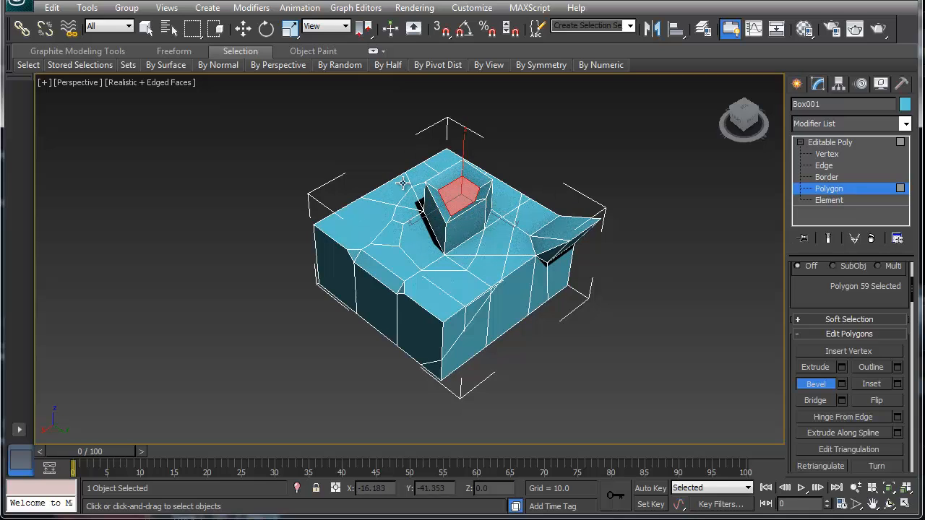
left_click(869, 384)
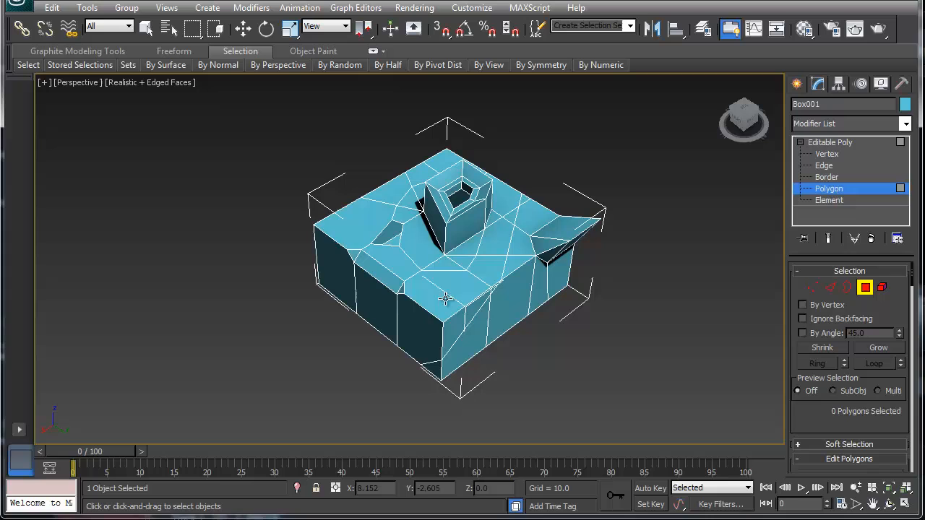
- Delete the front top polygon to open a hole and switch to Border level on its rim
left_click(455, 303)
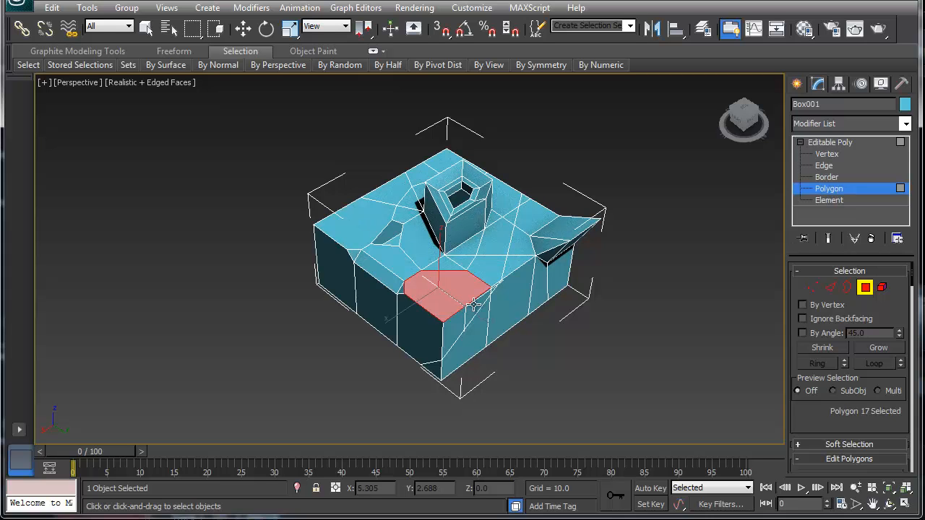
left_click(410, 312)
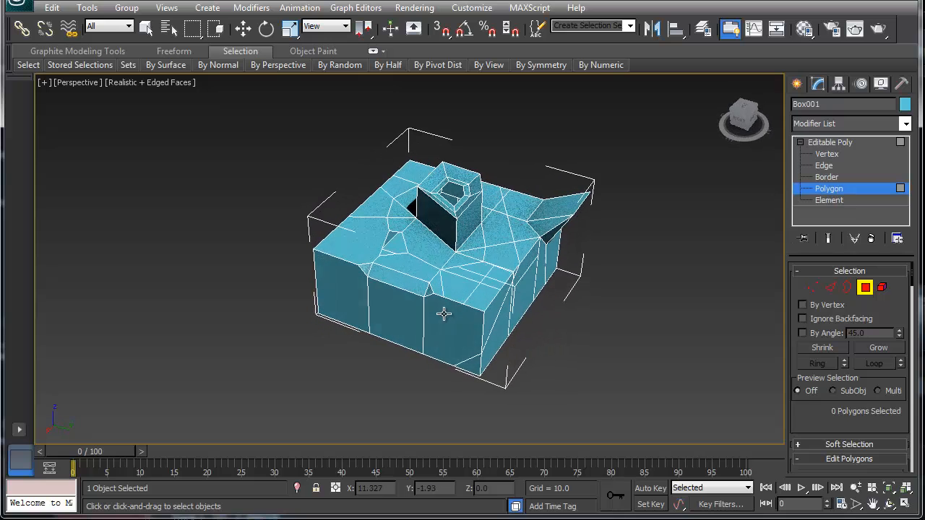
left_click(826, 176)
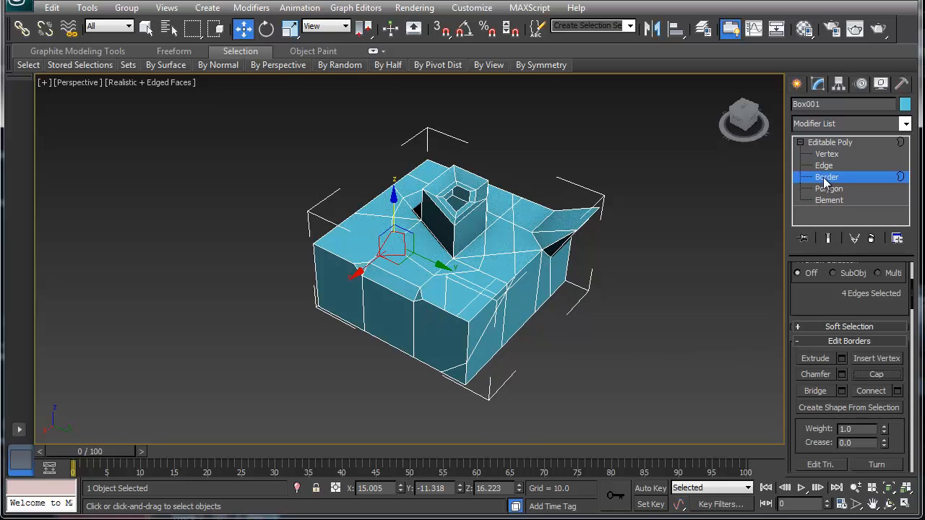
- Bridge opposing edges to close the front-corner opening, then return to object level
left_click(823, 164)
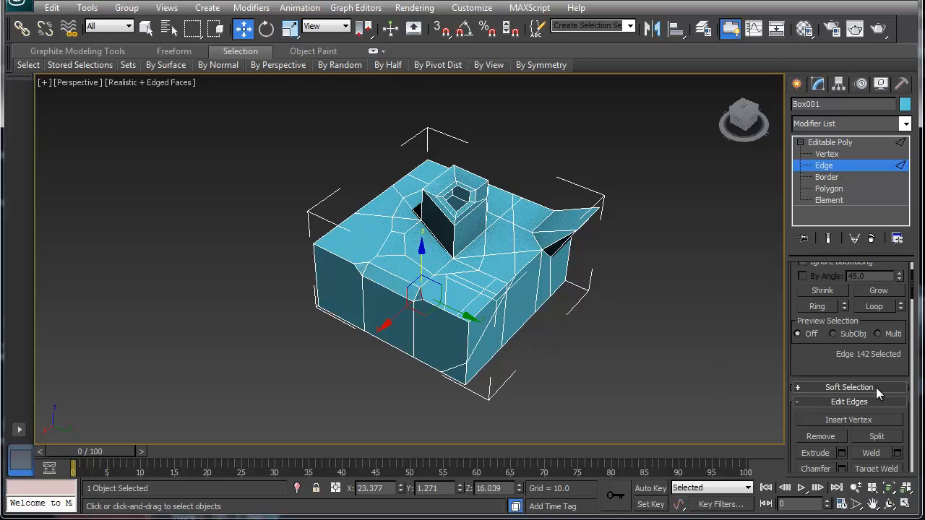
mouse_move(806, 408)
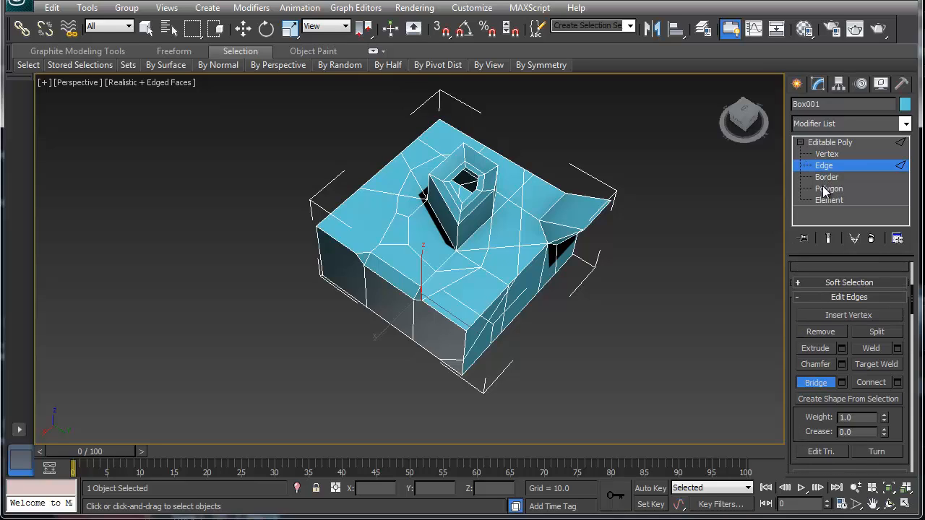
left_click(829, 199)
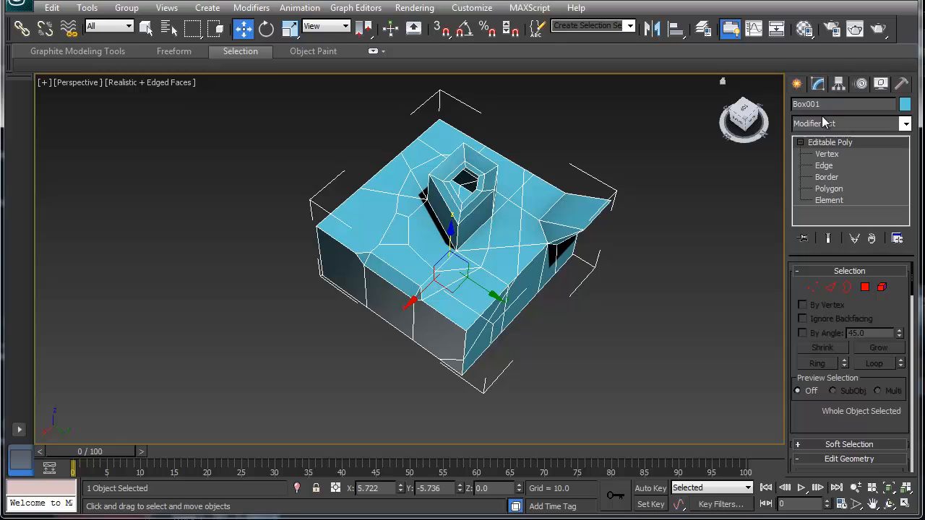
- Create a Pyramid primitive beside the box, dragging out its base and height
left_click(797, 83)
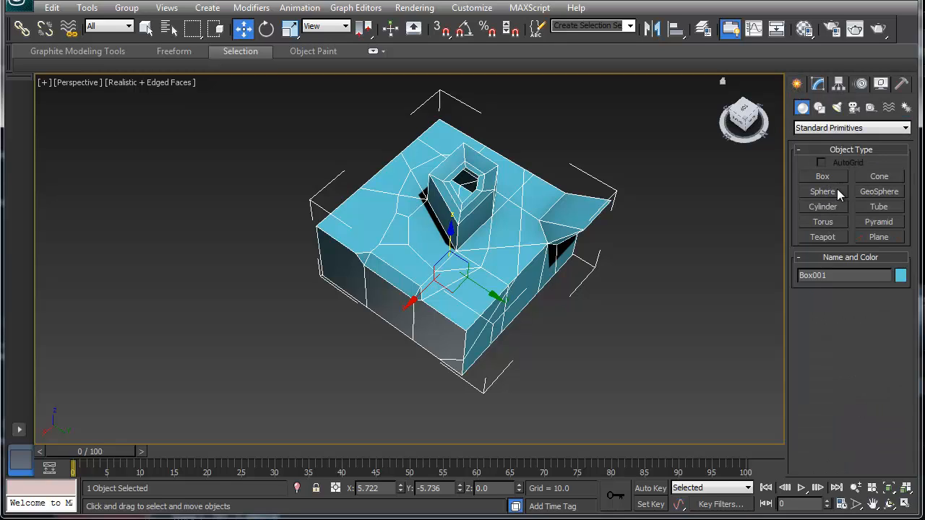
left_click(878, 222)
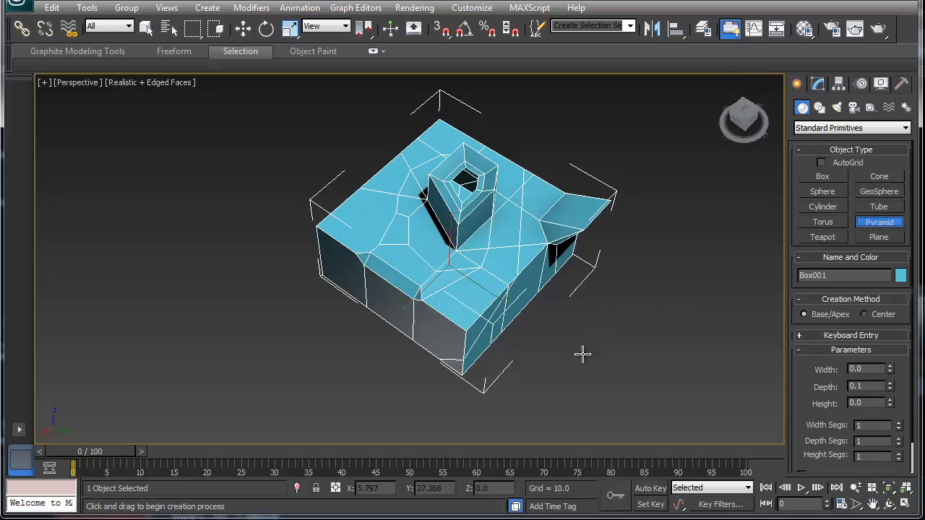
left_click_drag(581, 354, 658, 303)
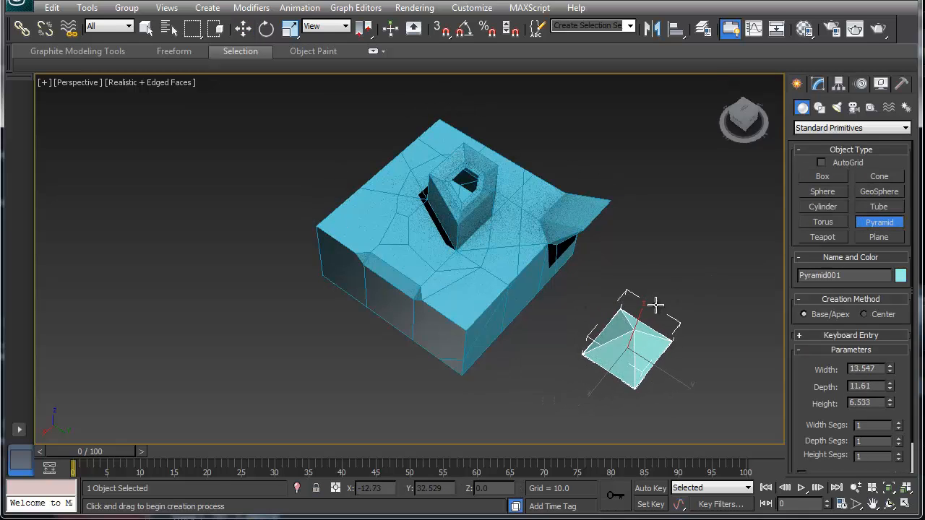
left_click_drag(636, 311, 639, 281)
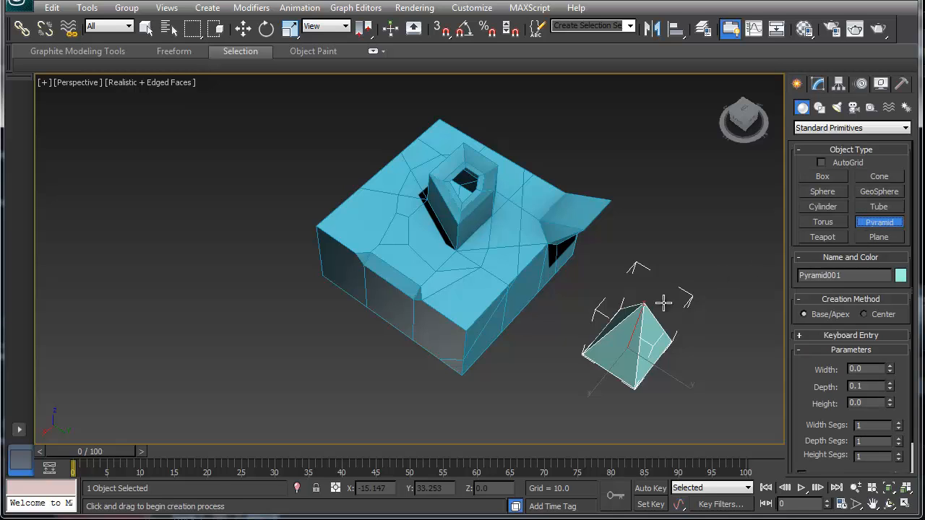
left_click(247, 27)
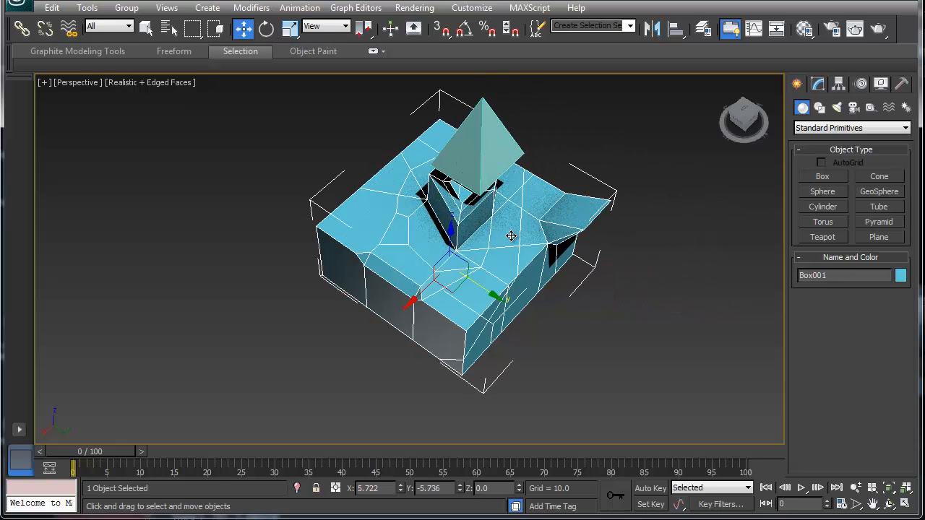
left_click(818, 84)
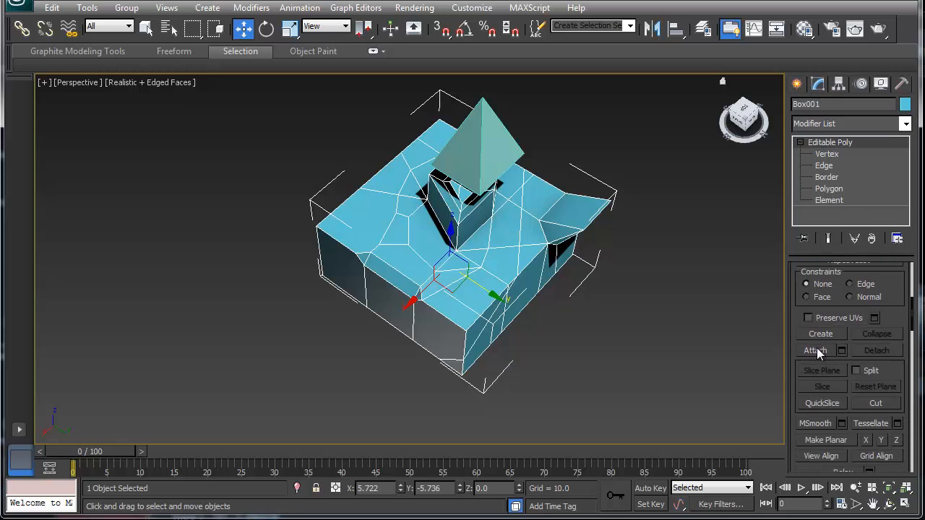
- Attach the pyramid to Box001 so it becomes an element of the same Editable Poly
left_click(815, 351)
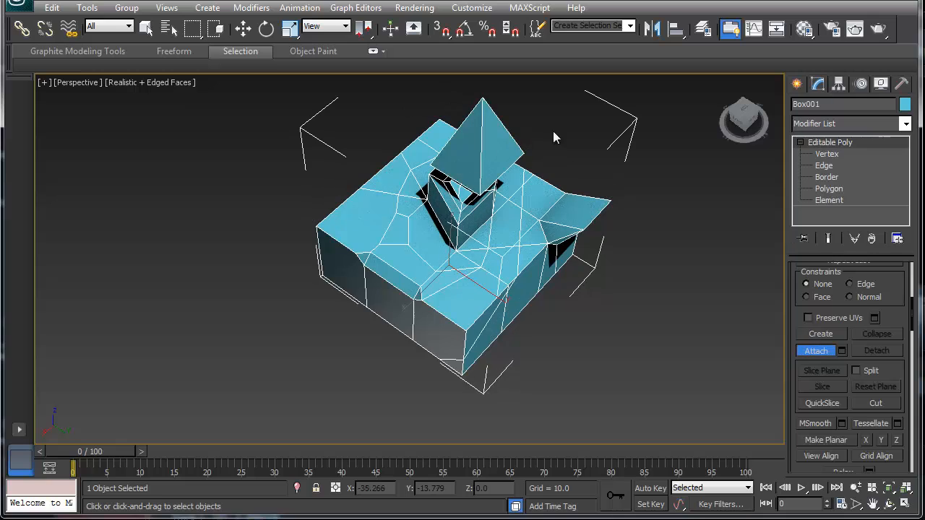
left_click(243, 26)
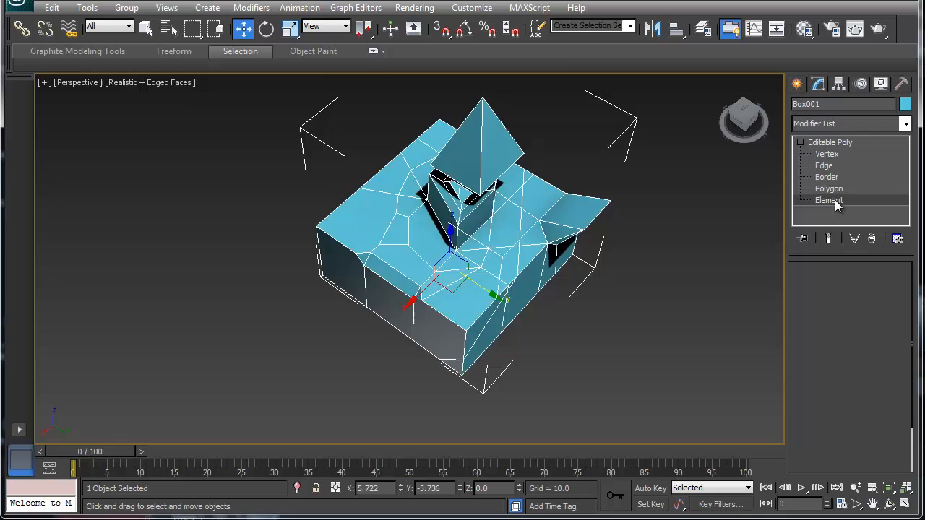
left_click(830, 199)
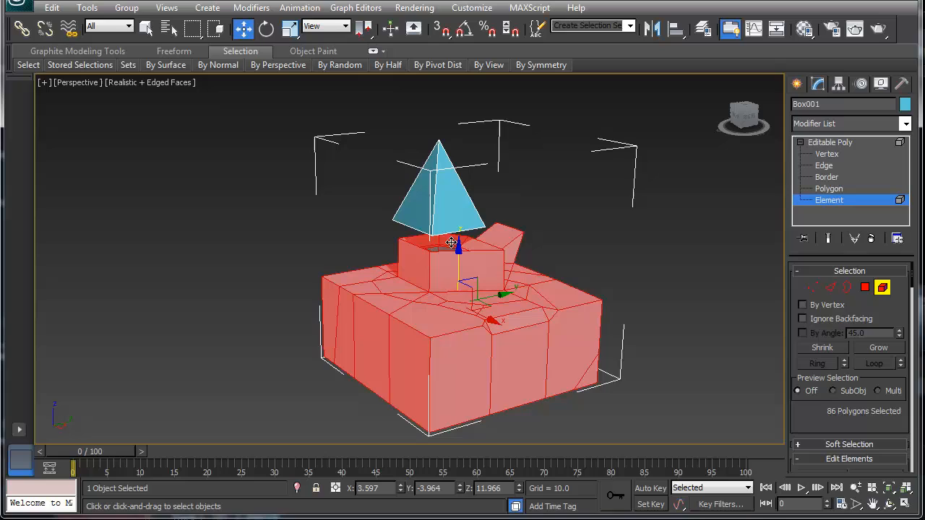
mouse_move(498, 260)
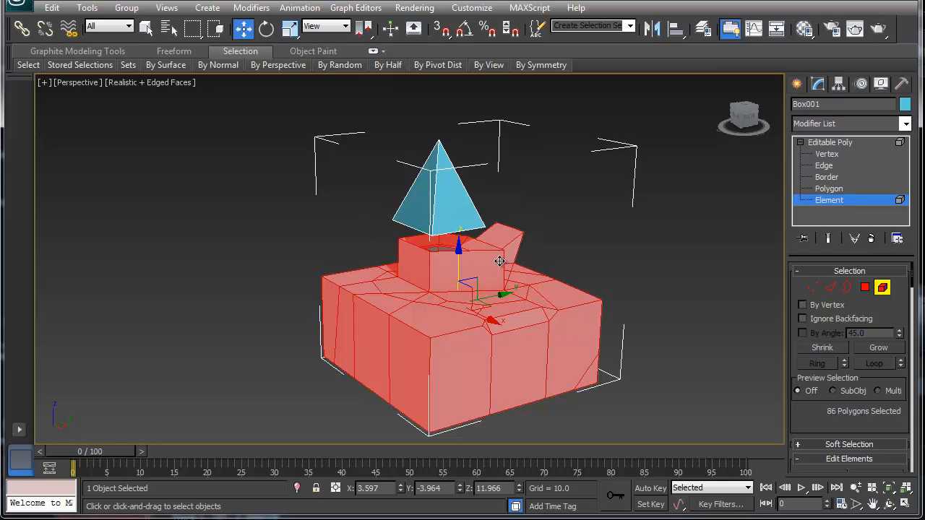
scroll("down", 3)
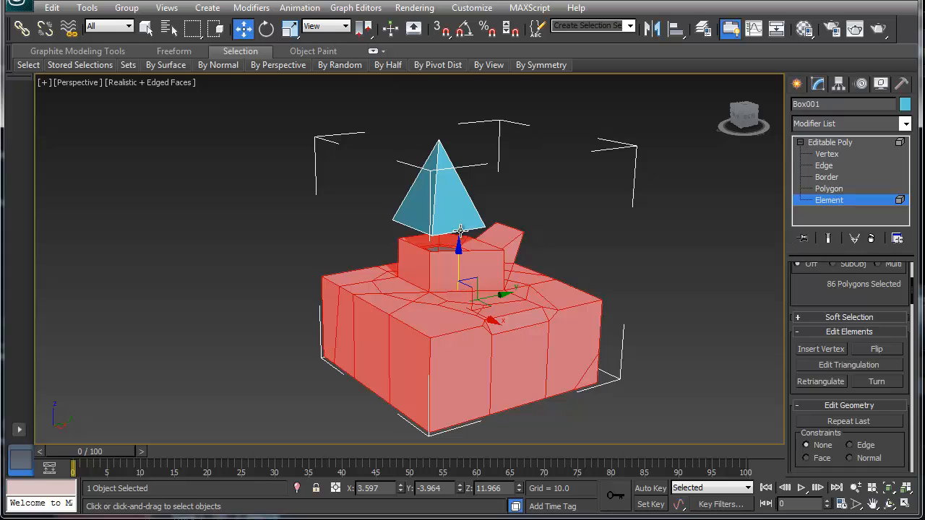
left_click(828, 188)
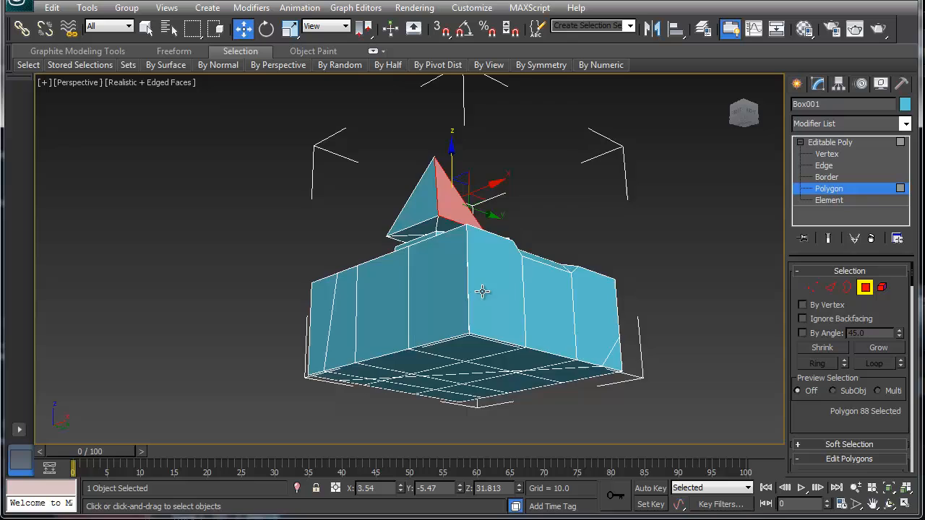
- Orbit under the model to reach the pyramid's base faces, then back to the top view
left_click_drag(483, 292, 446, 222)
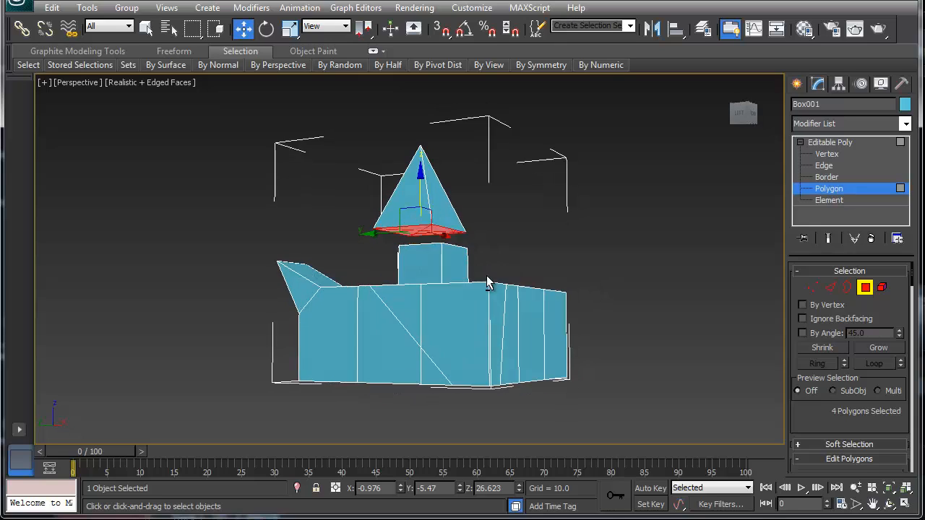
left_click_drag(488, 282, 393, 340)
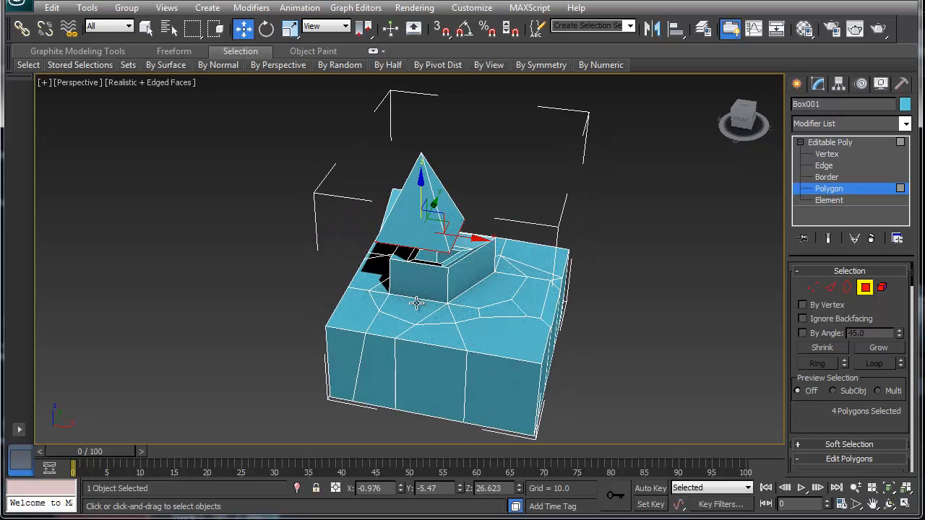
mouse_move(421, 191)
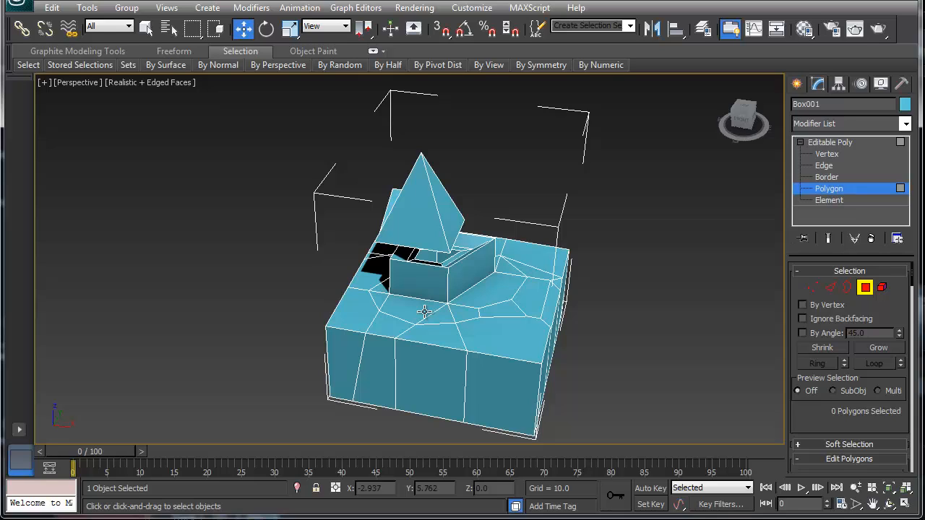
mouse_move(753, 295)
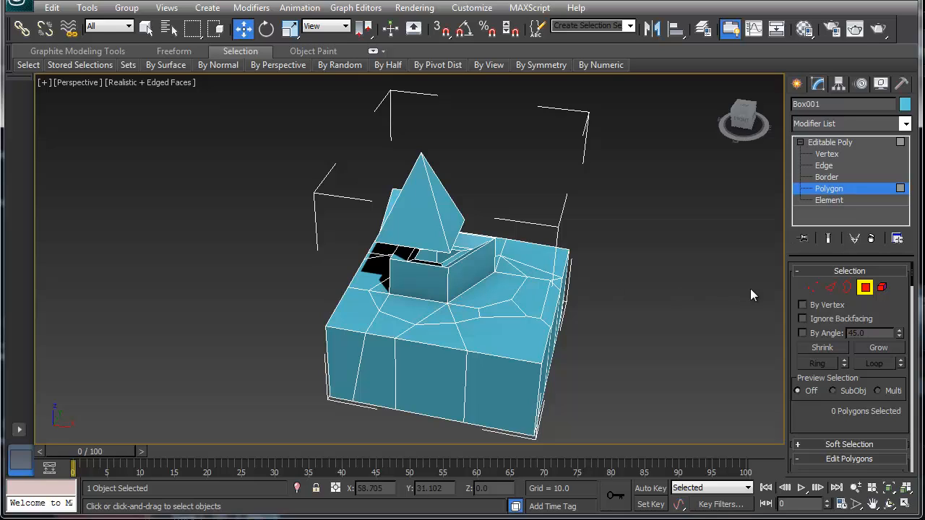
- At Vertex level, move the first pyramid base corners onto the tower's top corners
left_click(826, 153)
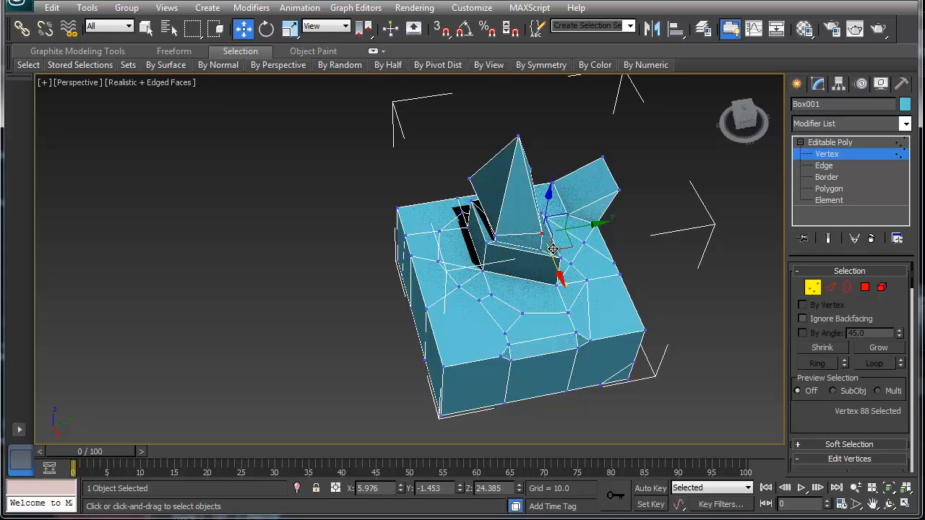
left_click_drag(551, 249, 388, 219)
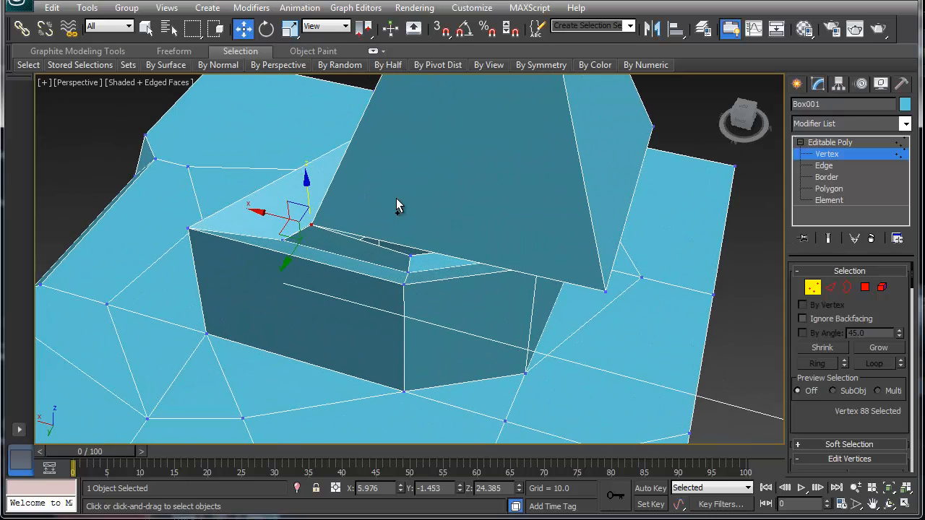
left_click(604, 289)
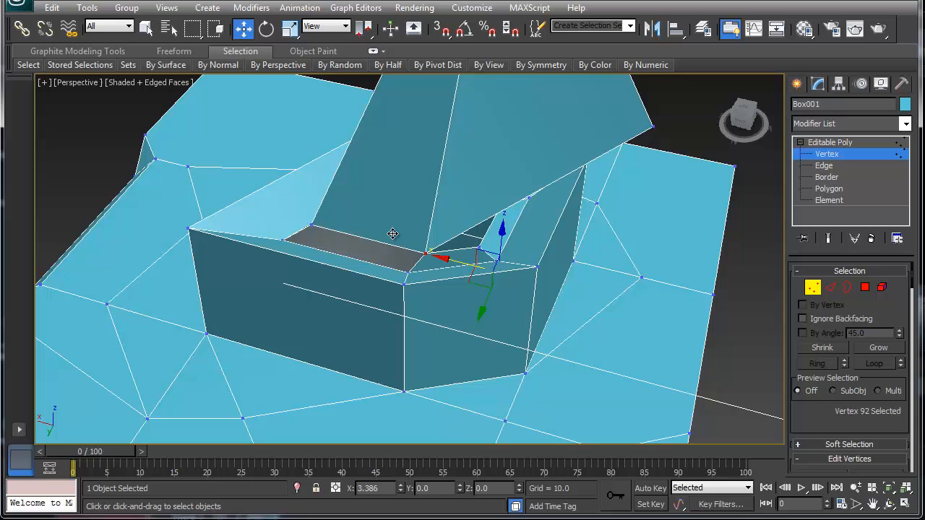
left_click_drag(393, 234, 546, 237)
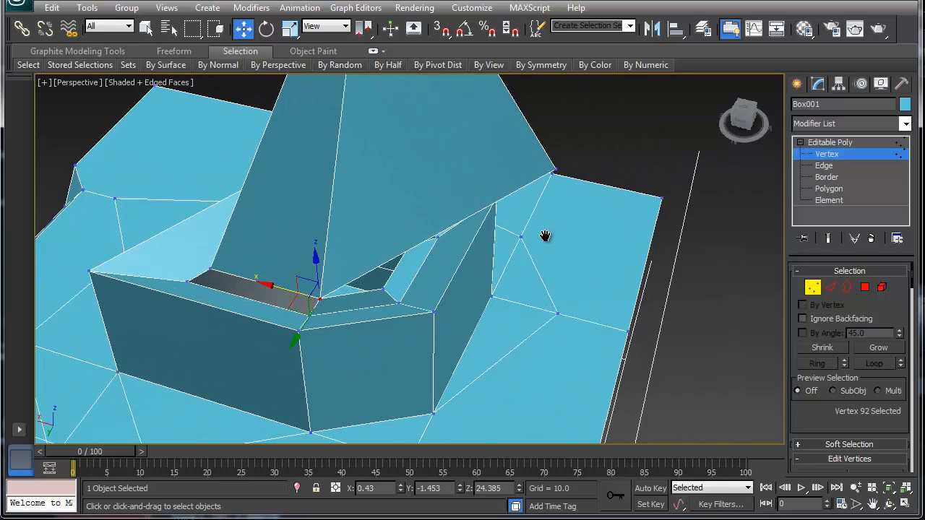
left_click_drag(546, 237, 558, 240)
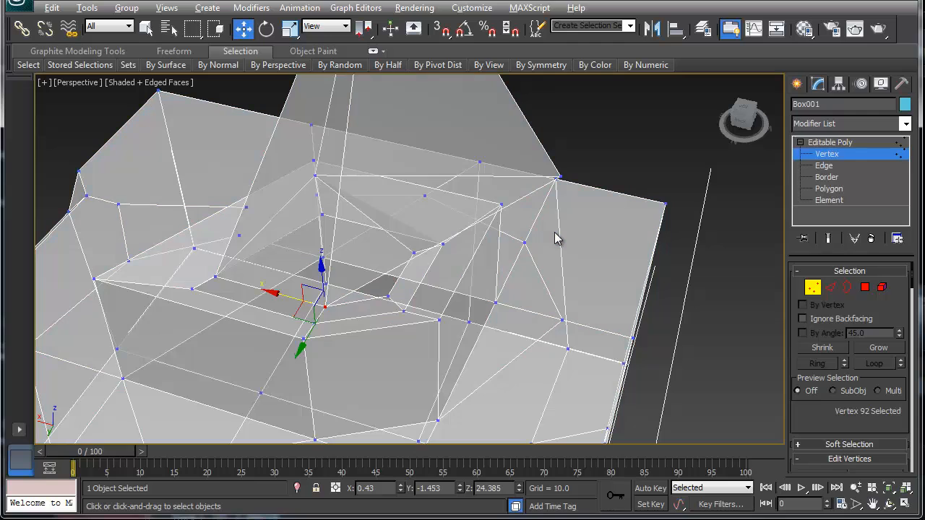
left_click(557, 176)
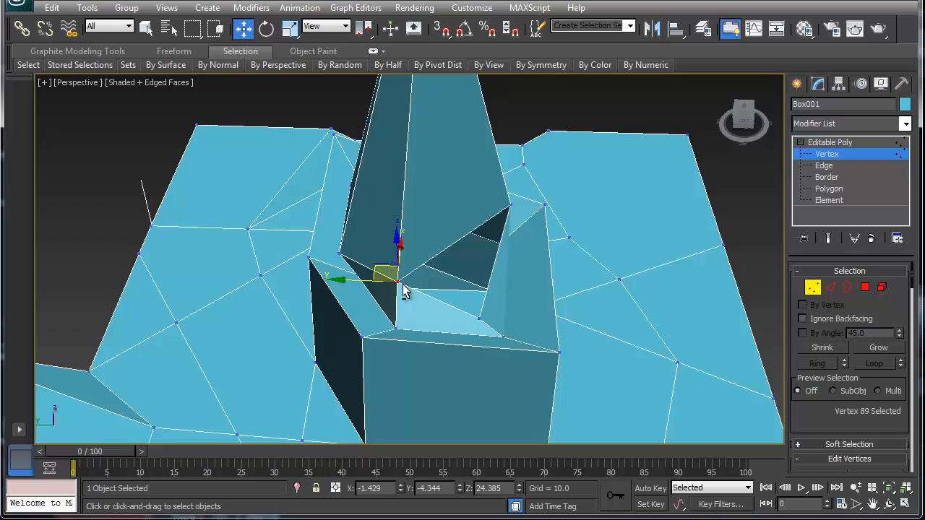
- Join the last pyramid base corner to the tower and check the result at Element level
left_click_drag(405, 289, 405, 260)
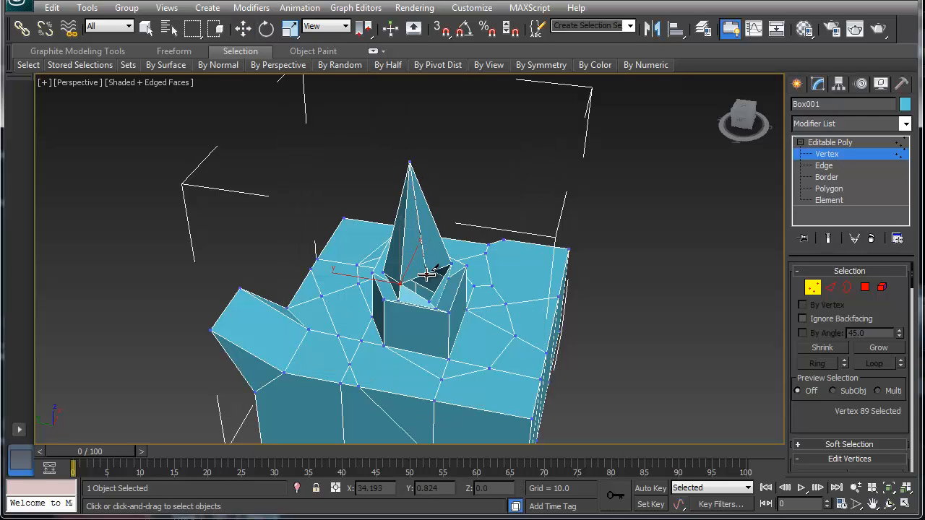
left_click(243, 28)
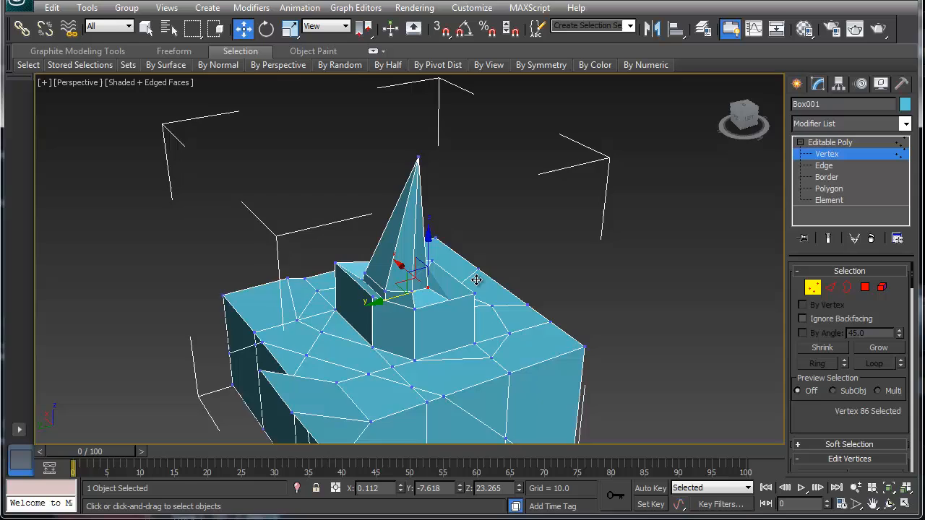
left_click(829, 200)
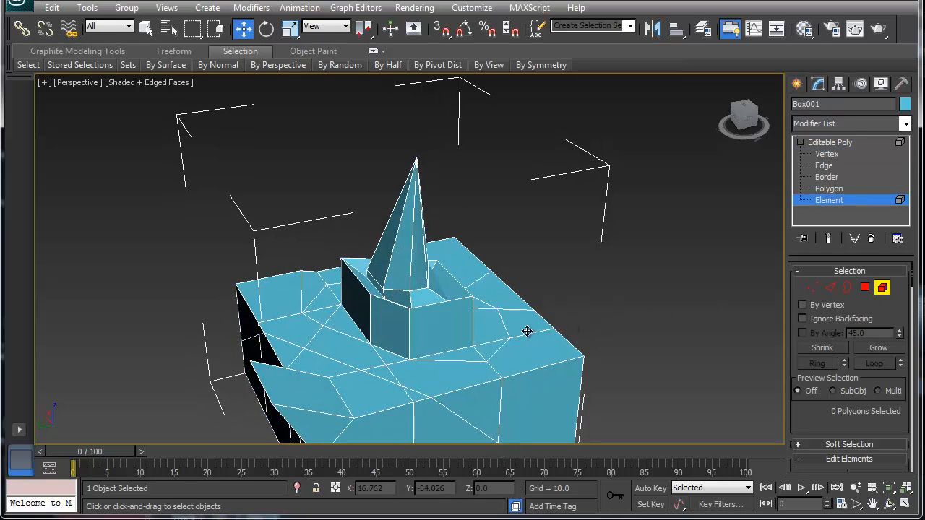